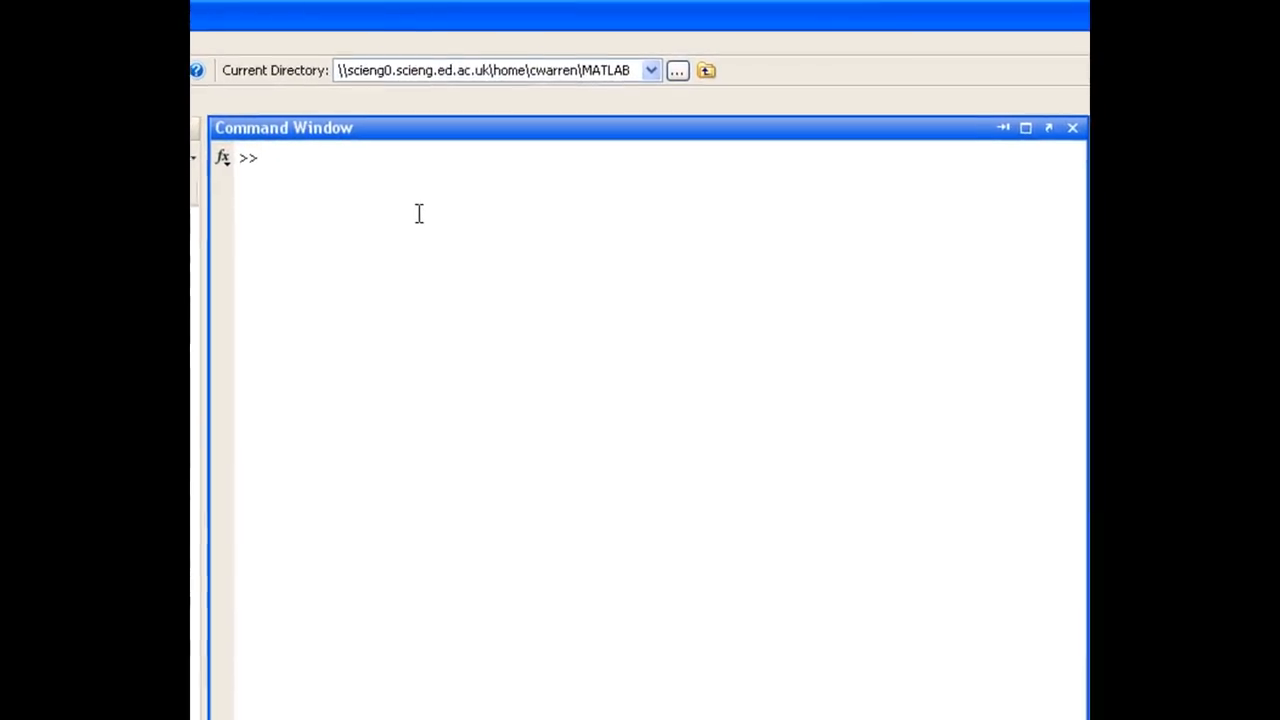
- Evaluate (2^5)/(2^5-1), giving ans = 1.0323
type("(2")
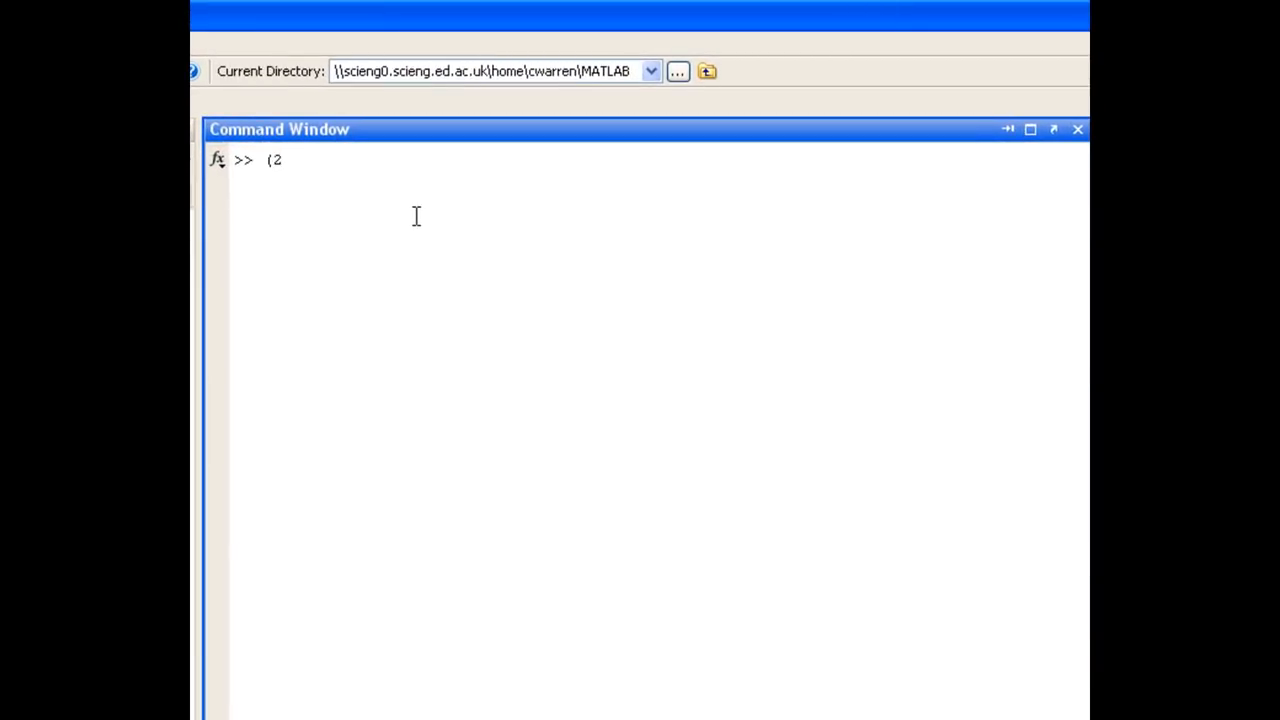
type("^5)")
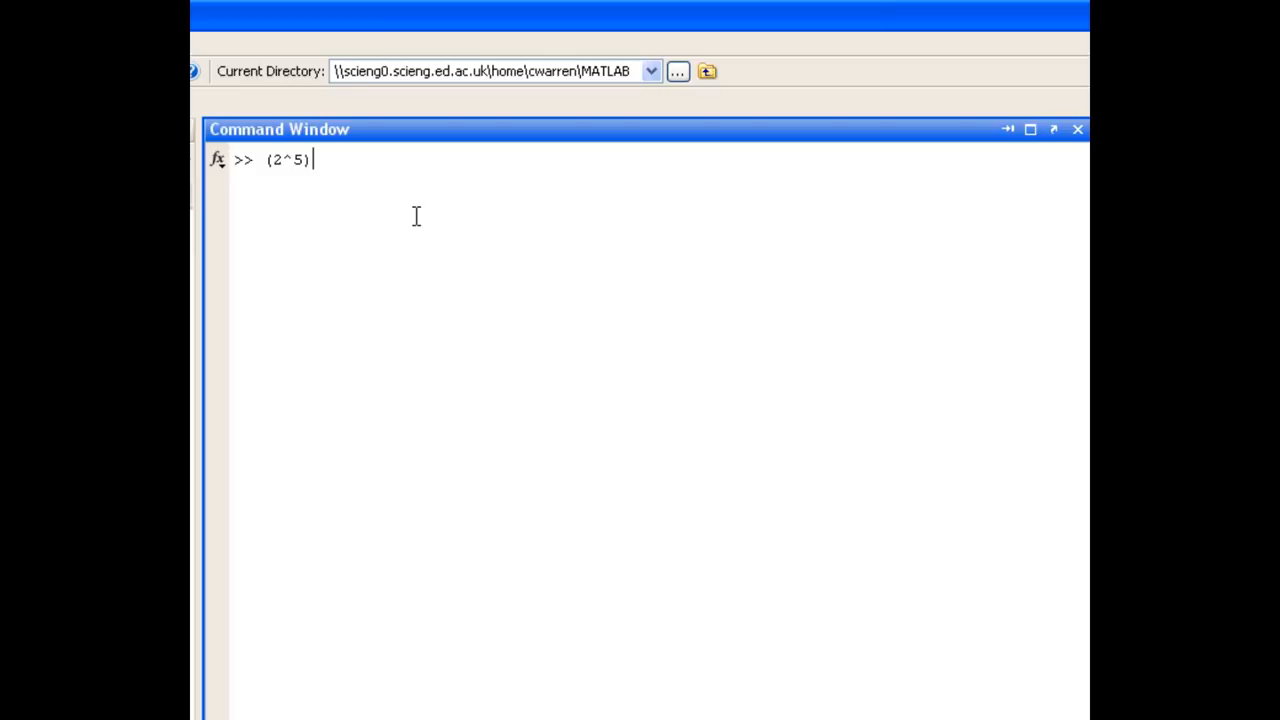
type("/ (")
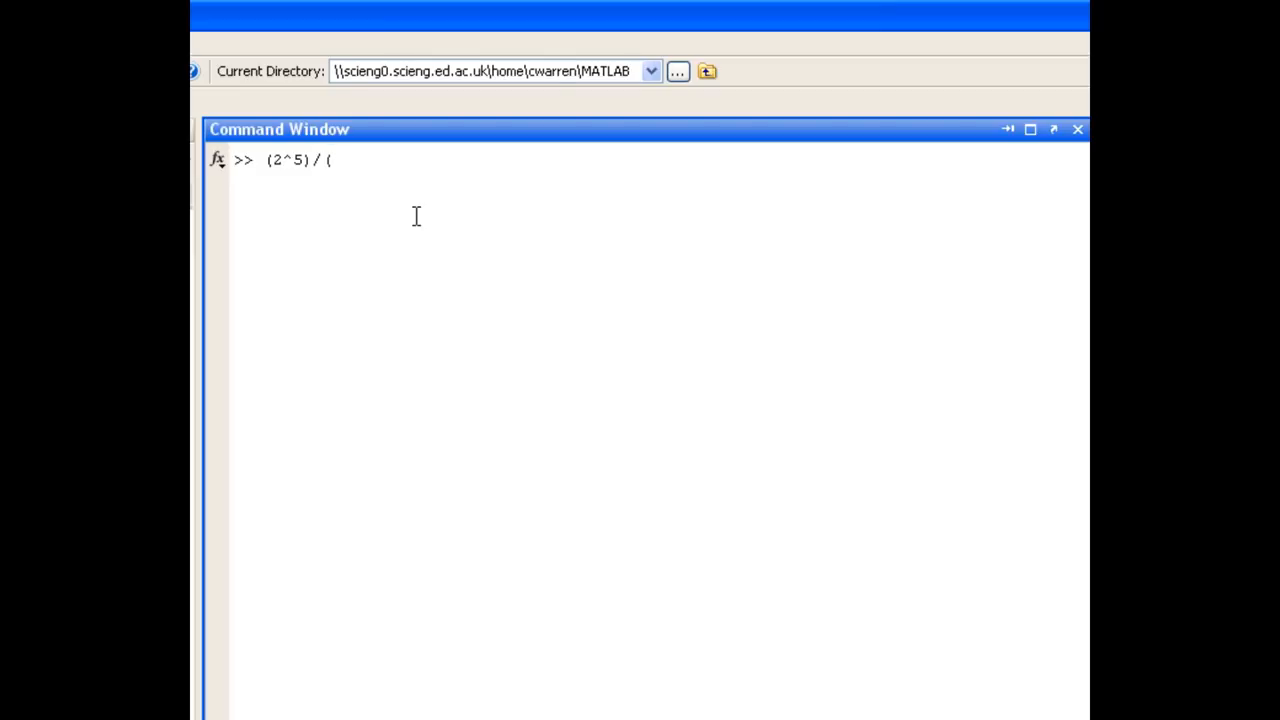
type("2^5")
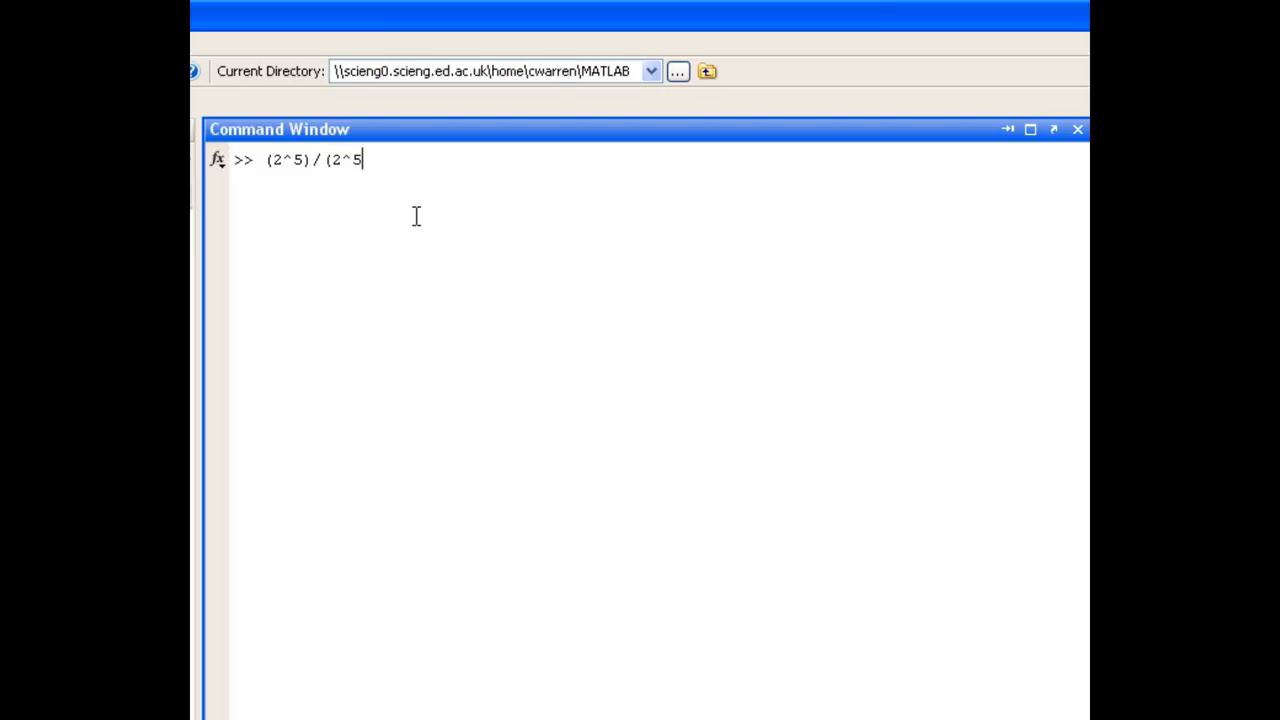
type("-1)")
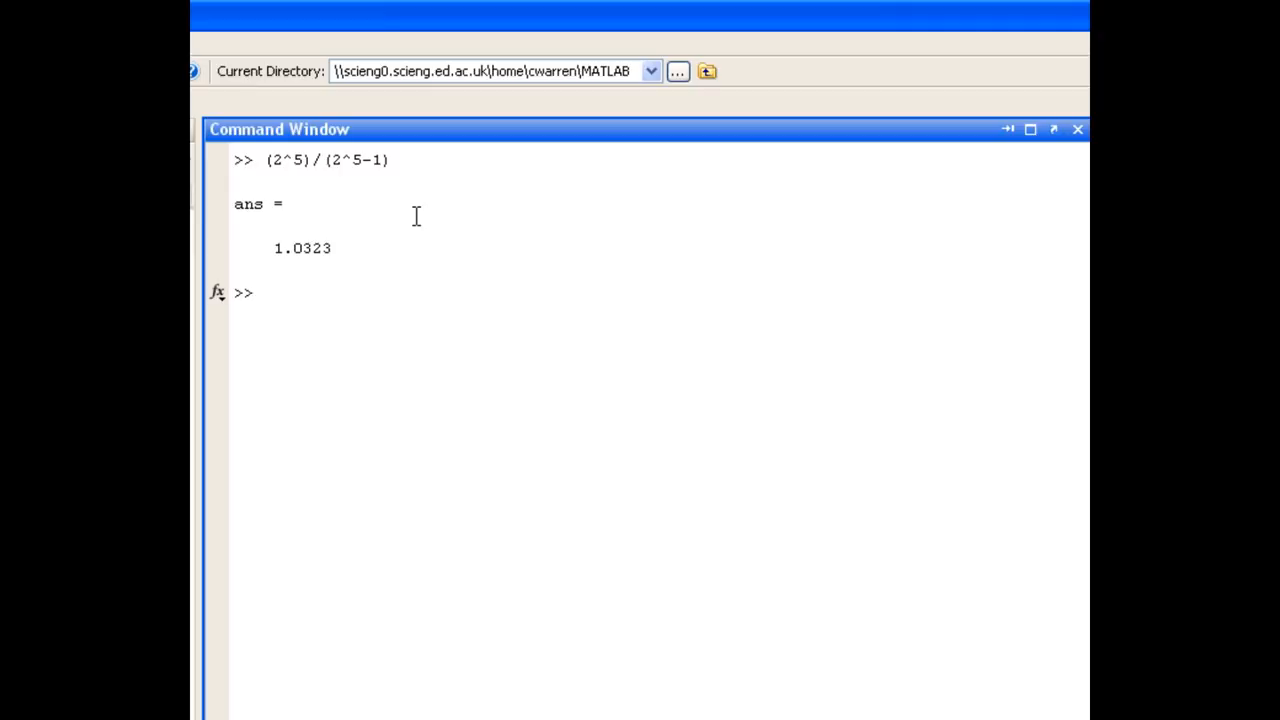
- Evaluate (1-(1/2^5))^-1, which also gives ans = 1.0323
type("(")
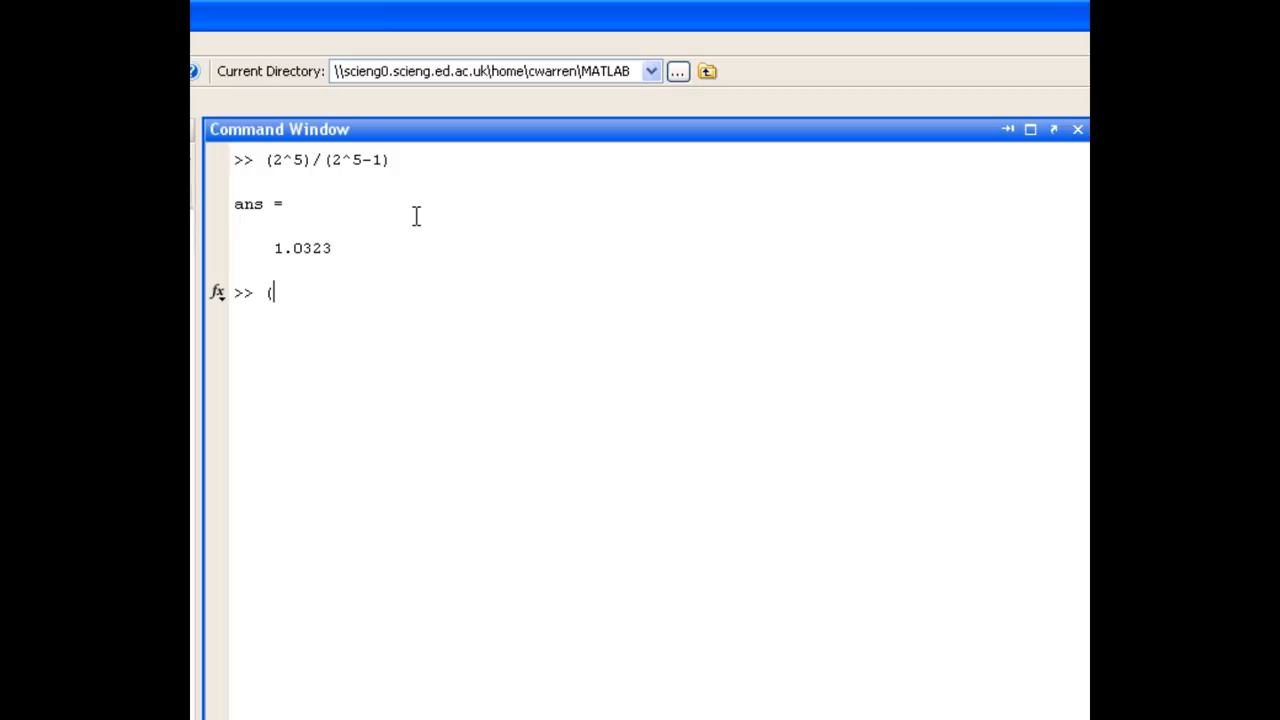
type("1-")
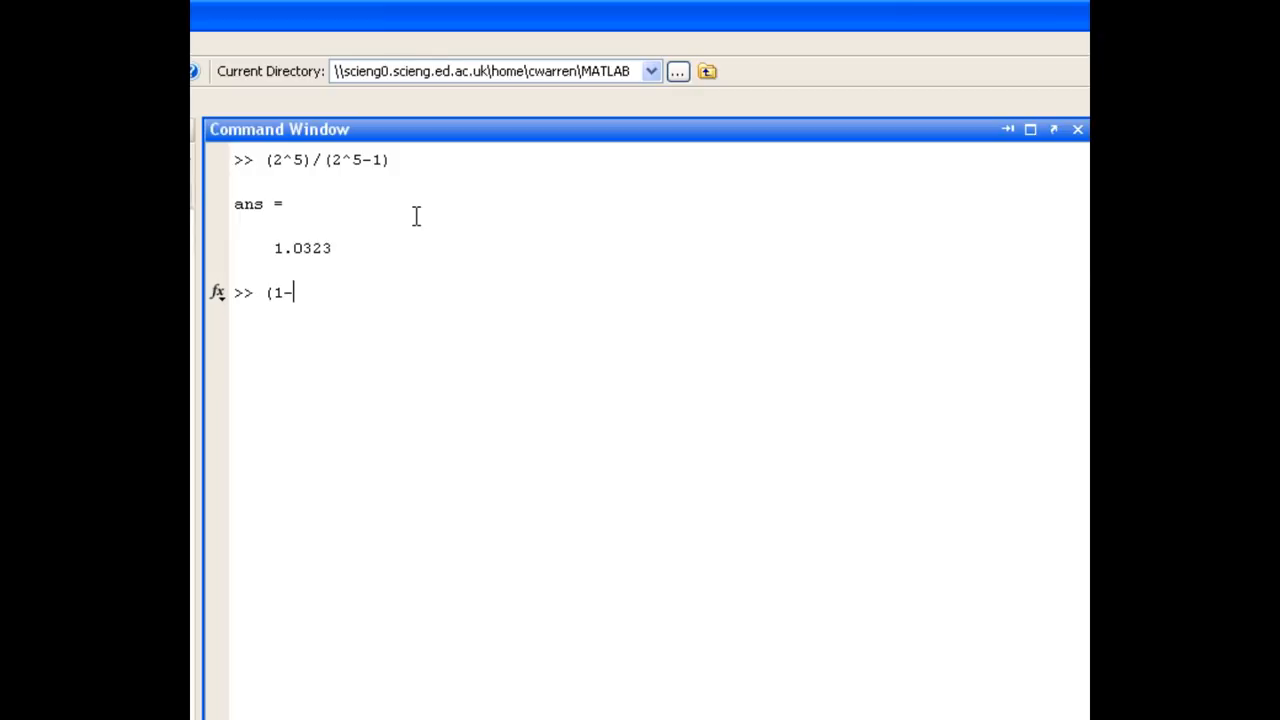
type("(1")
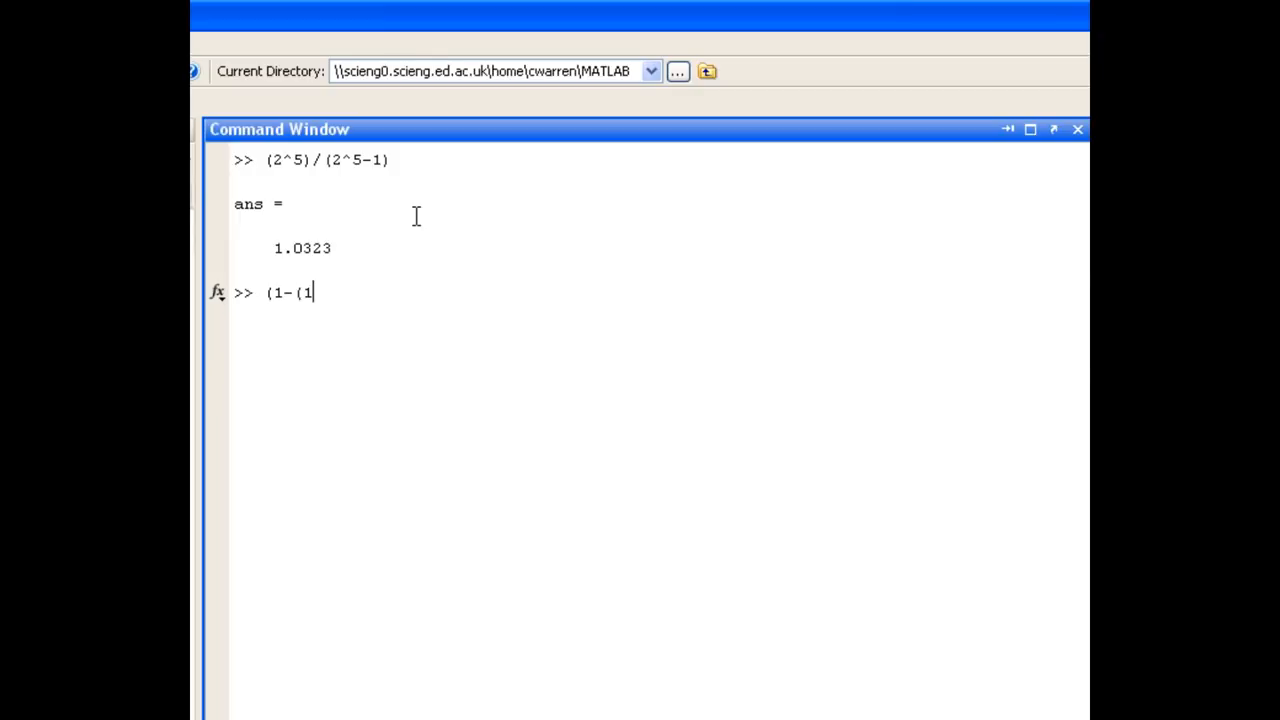
type("/2^5")
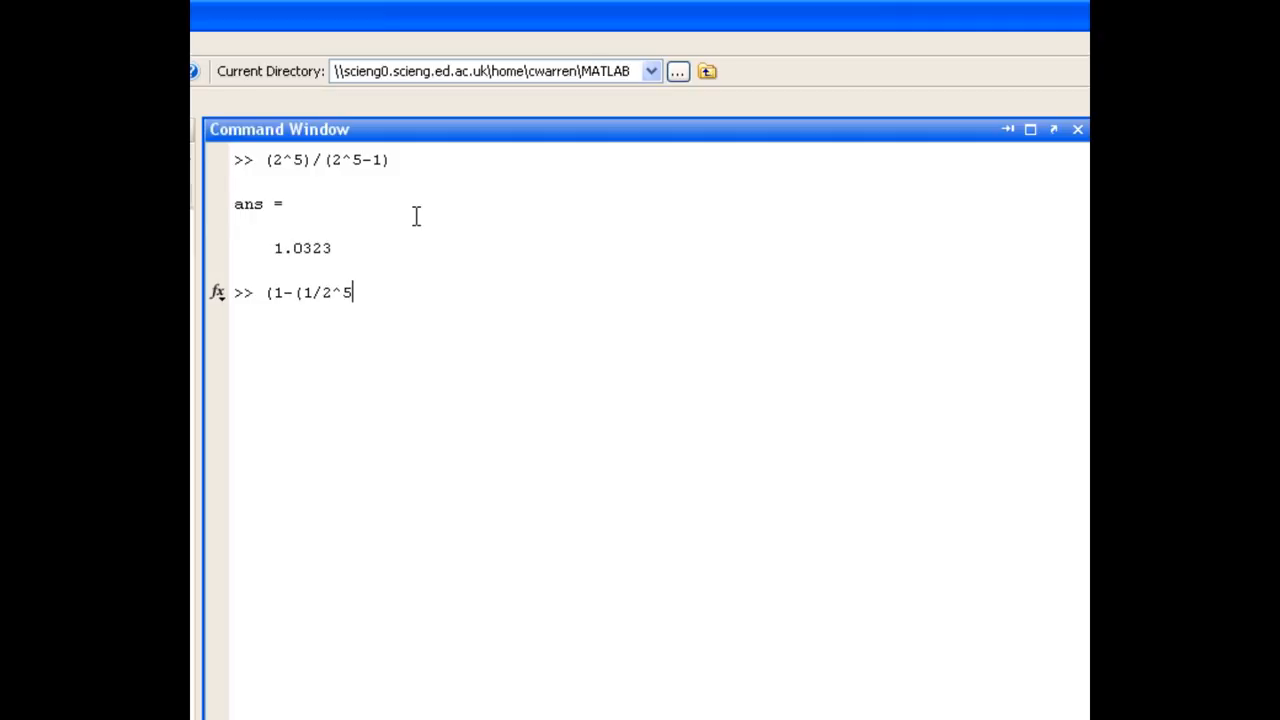
type("))")
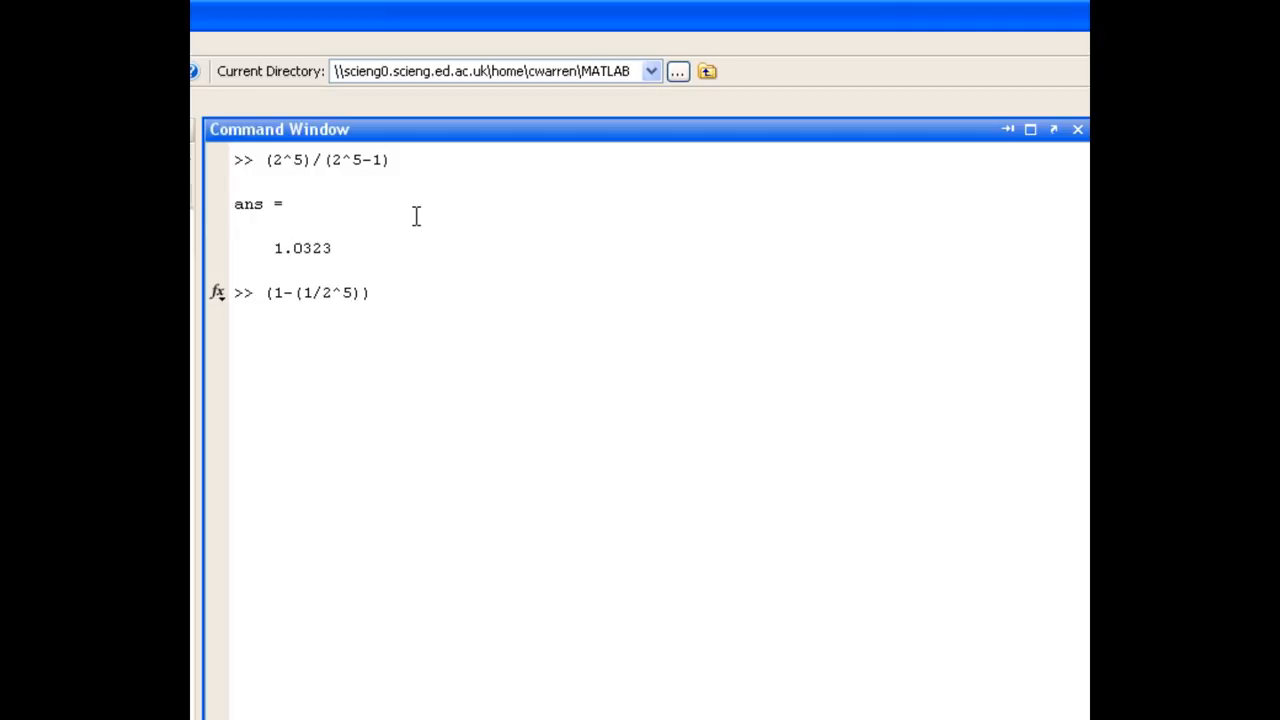
type("^-1")
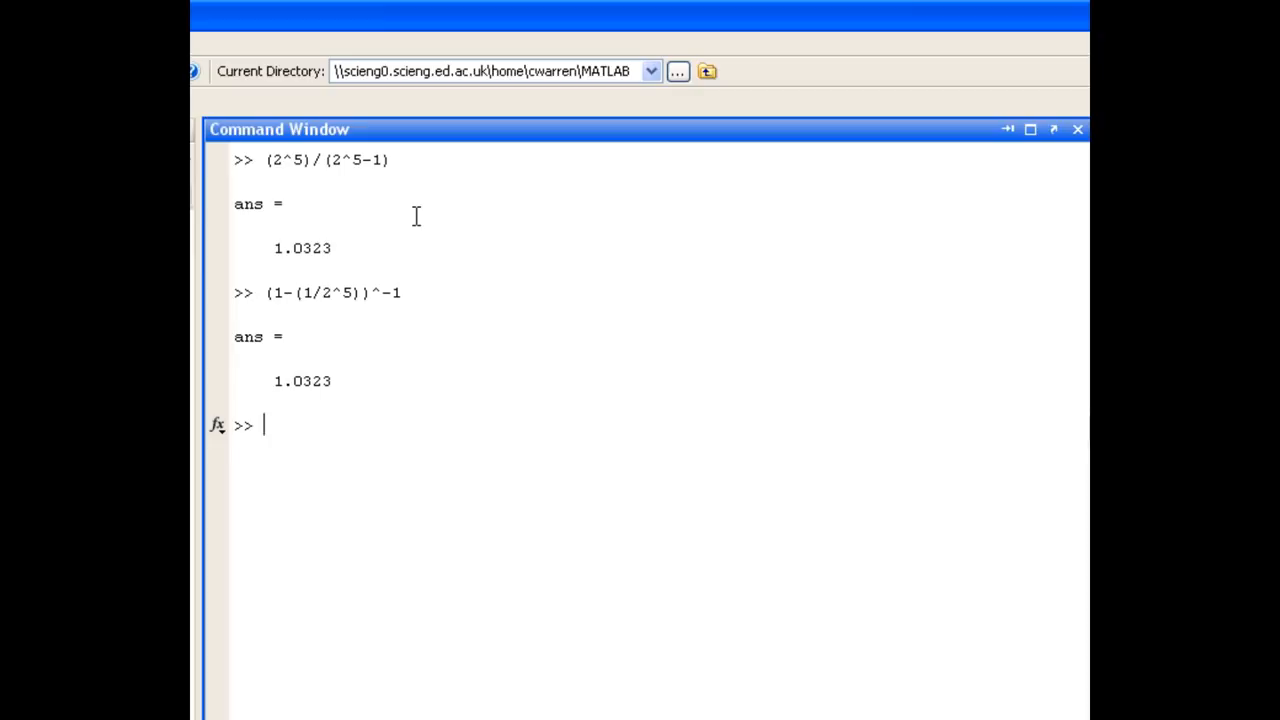
- Compute (sqrt(5)-1)/(sqrt(5)+1)^2 = 0.1180, then clear the Command Window with clc
type("(")
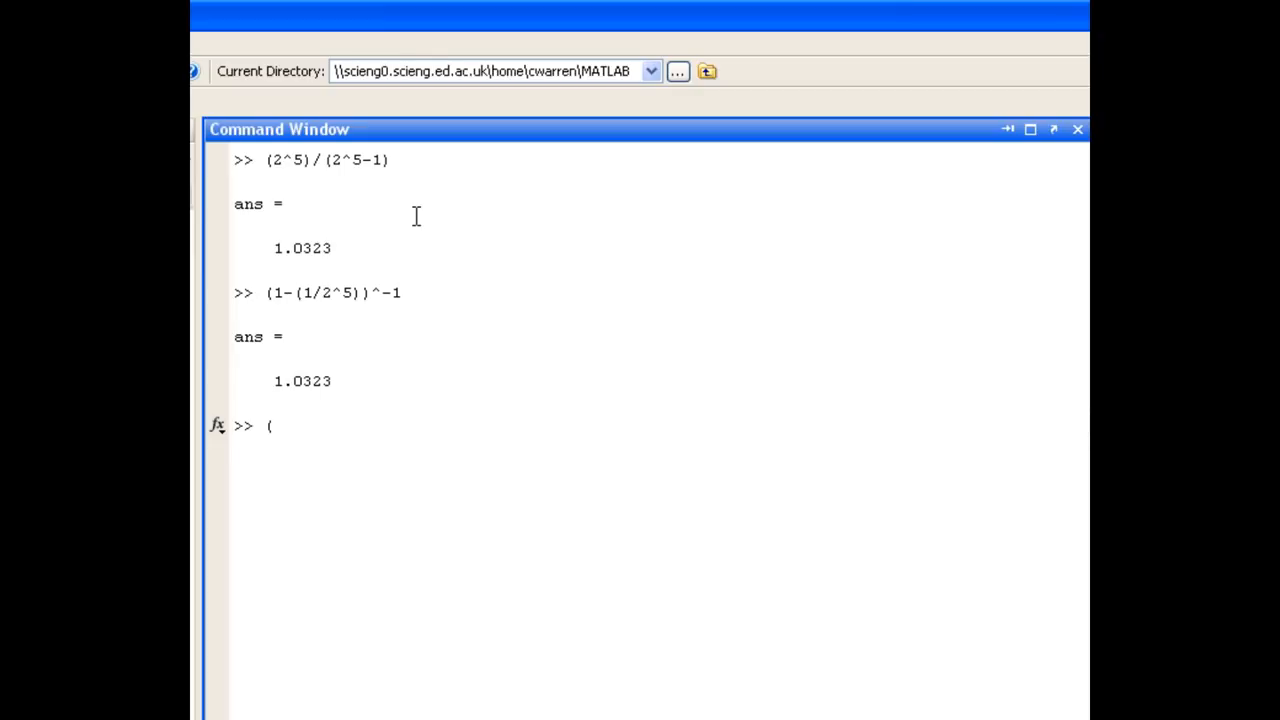
type("sqrt(5")
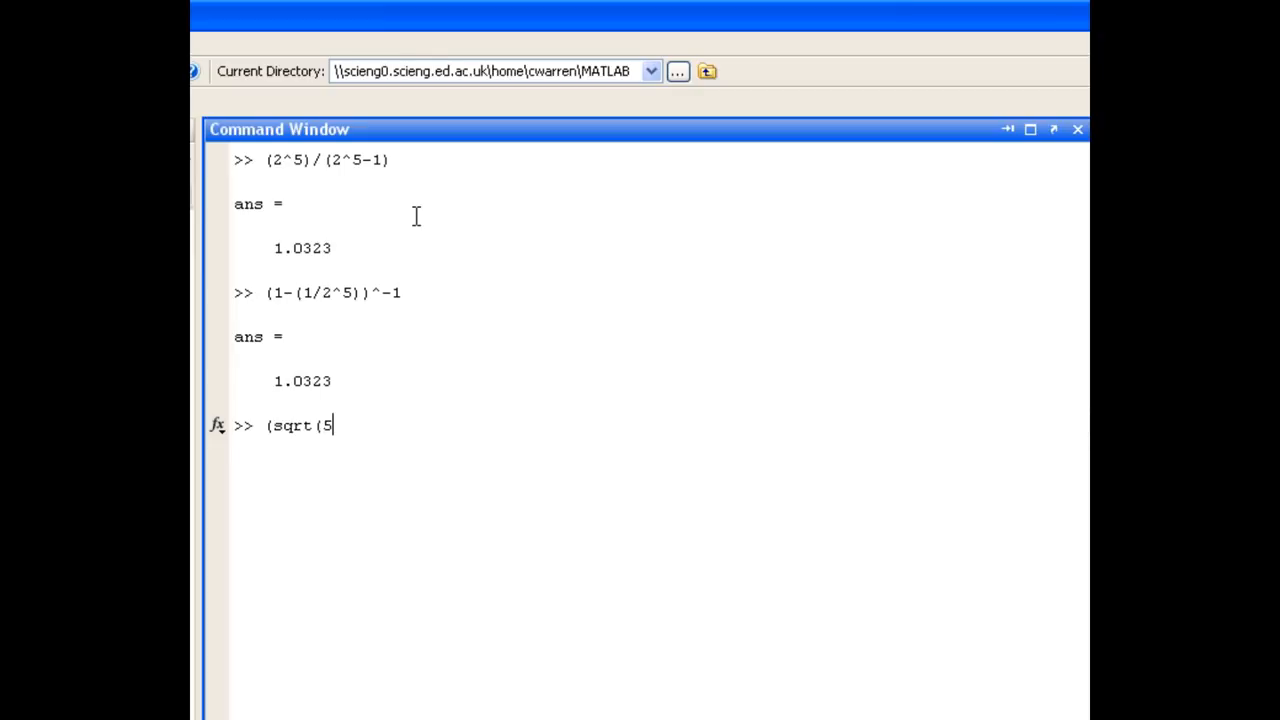
type(")")
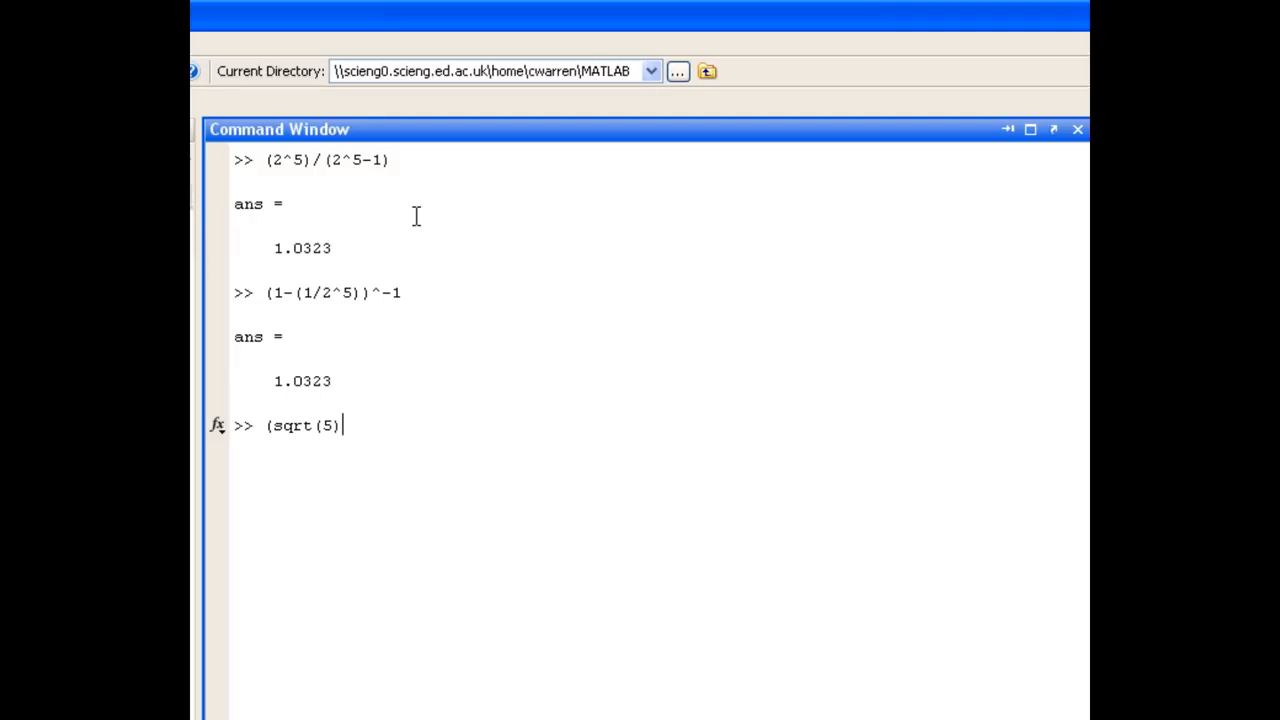
type("-1")
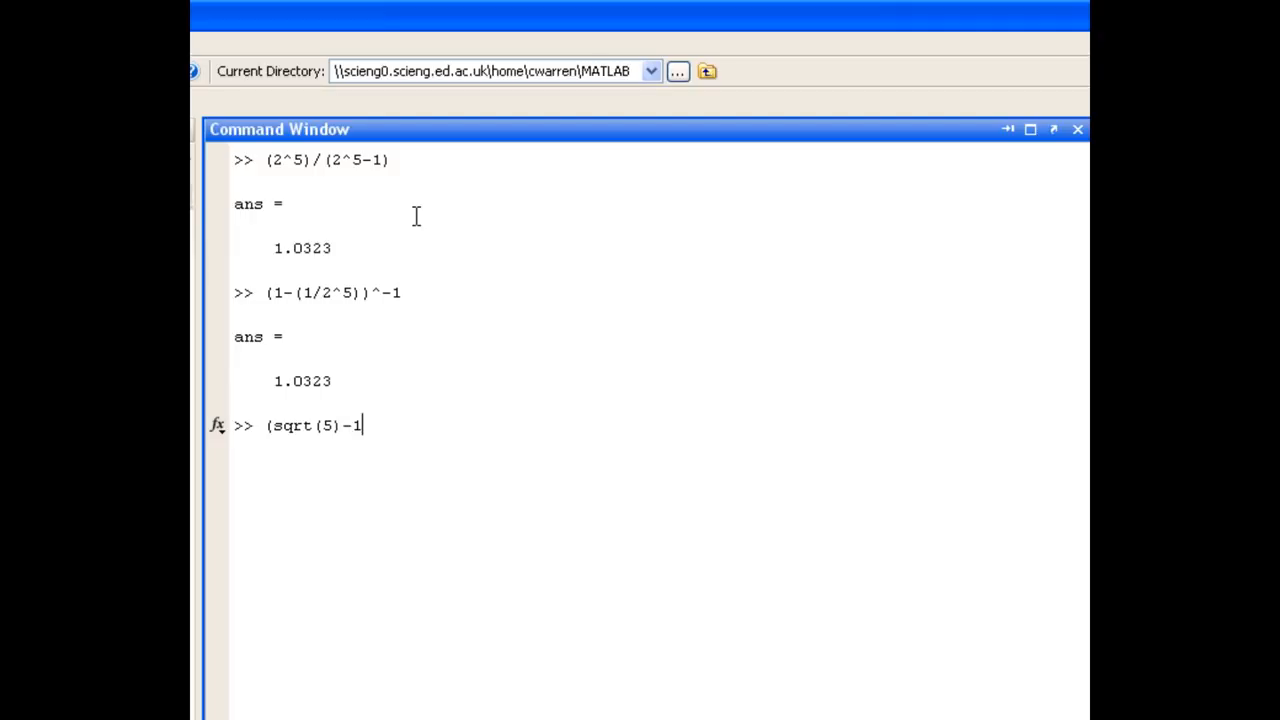
type(")/")
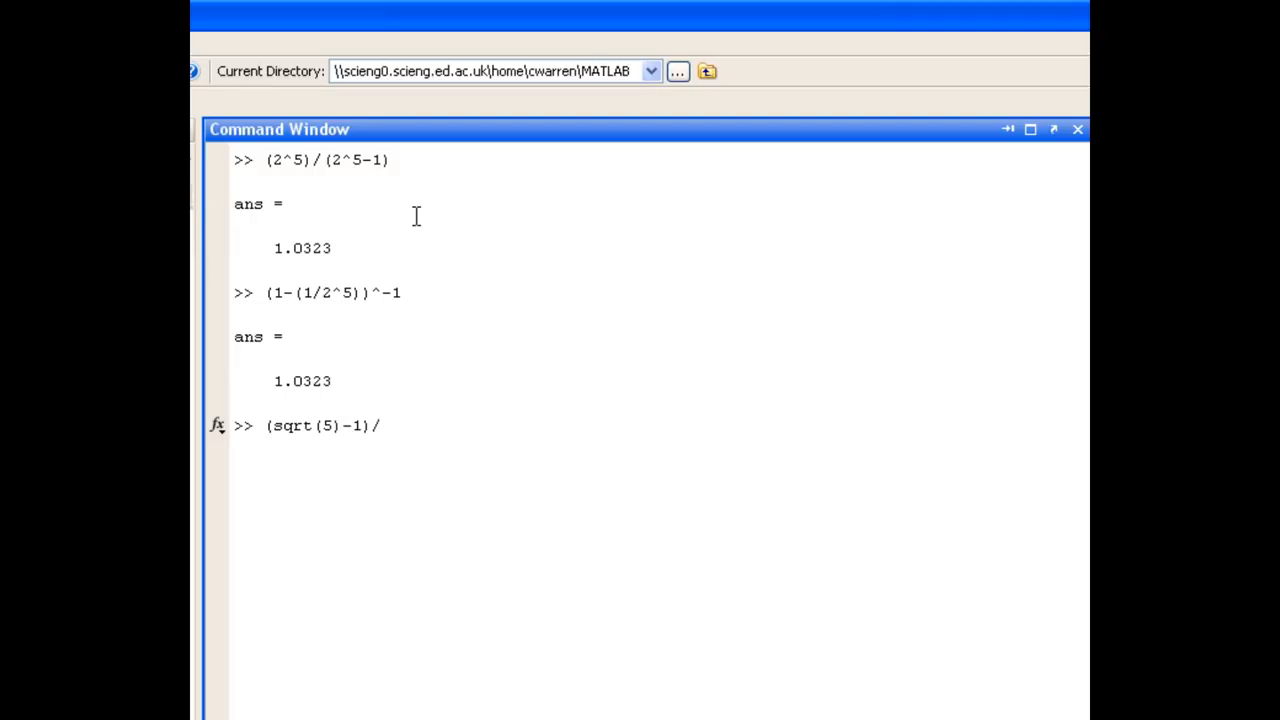
type("(sq")
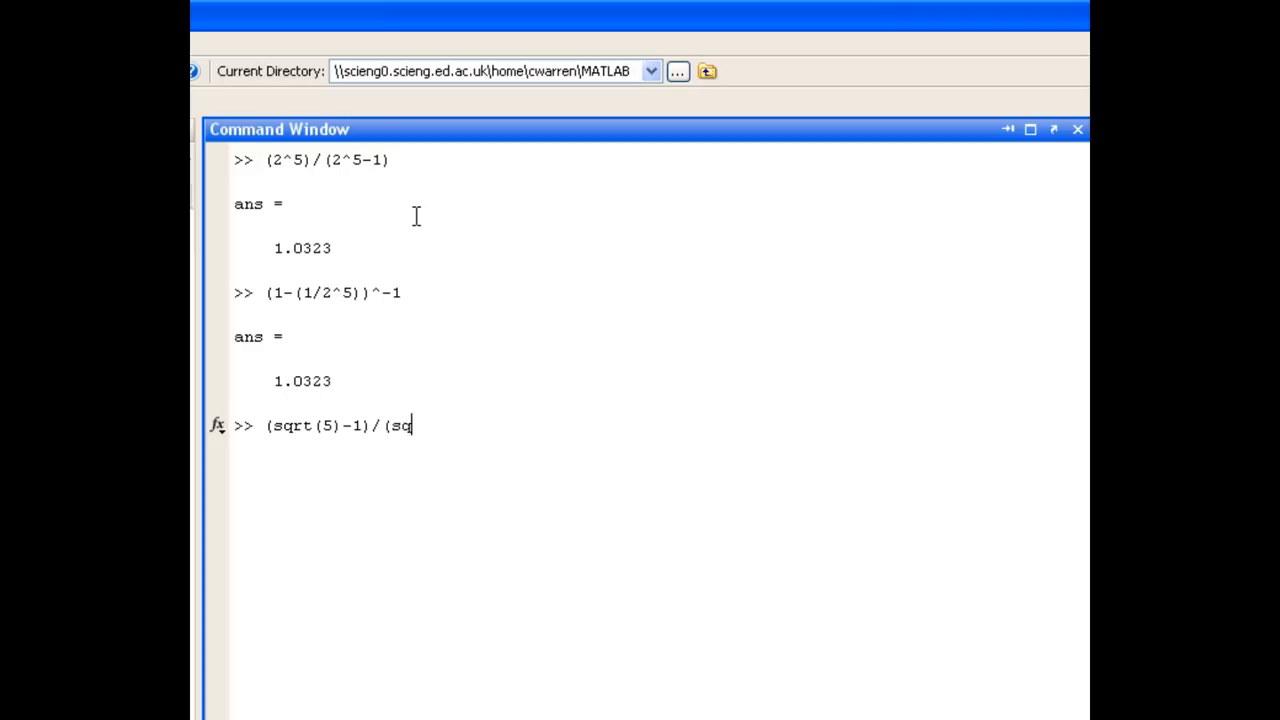
type("rt(5)")
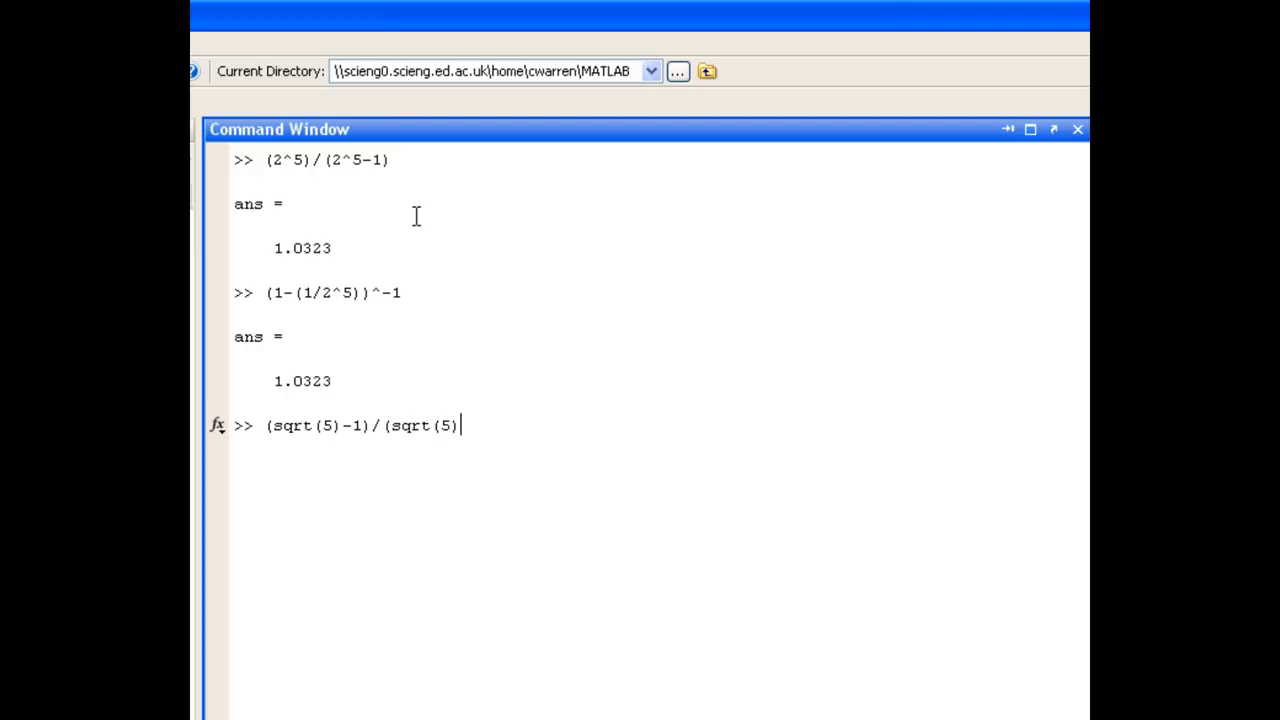
type("+1")
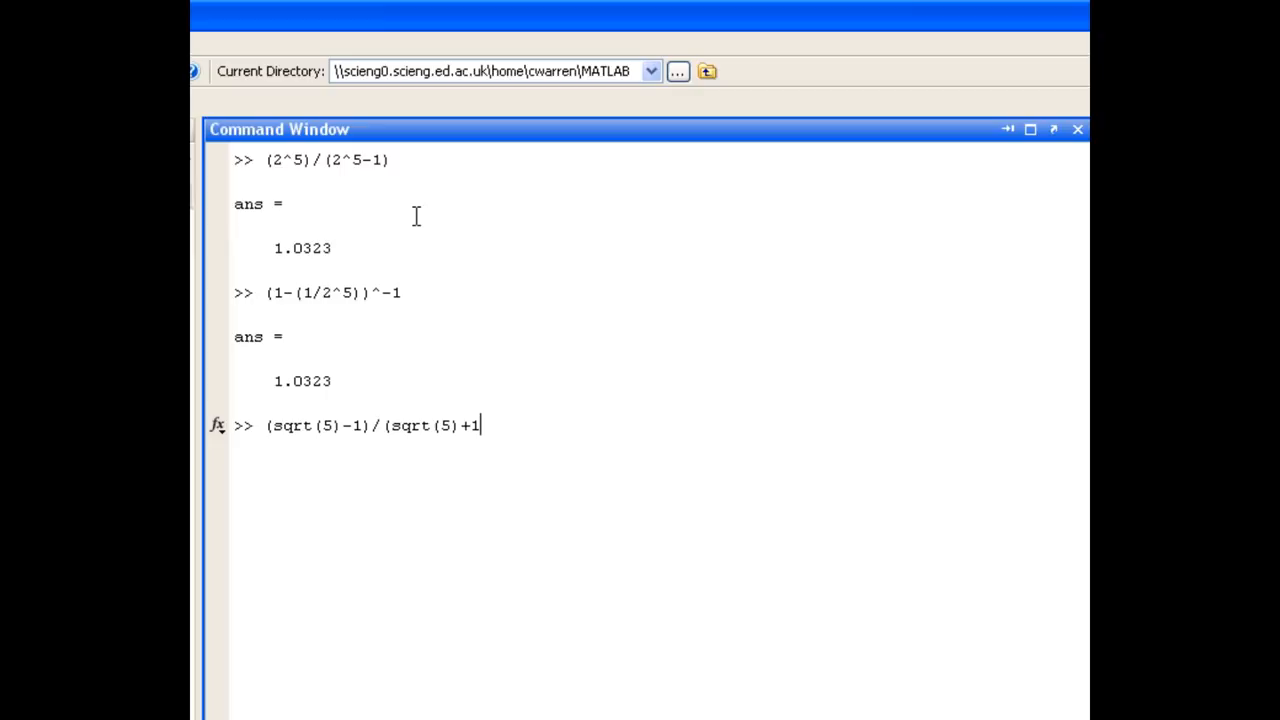
type(")^")
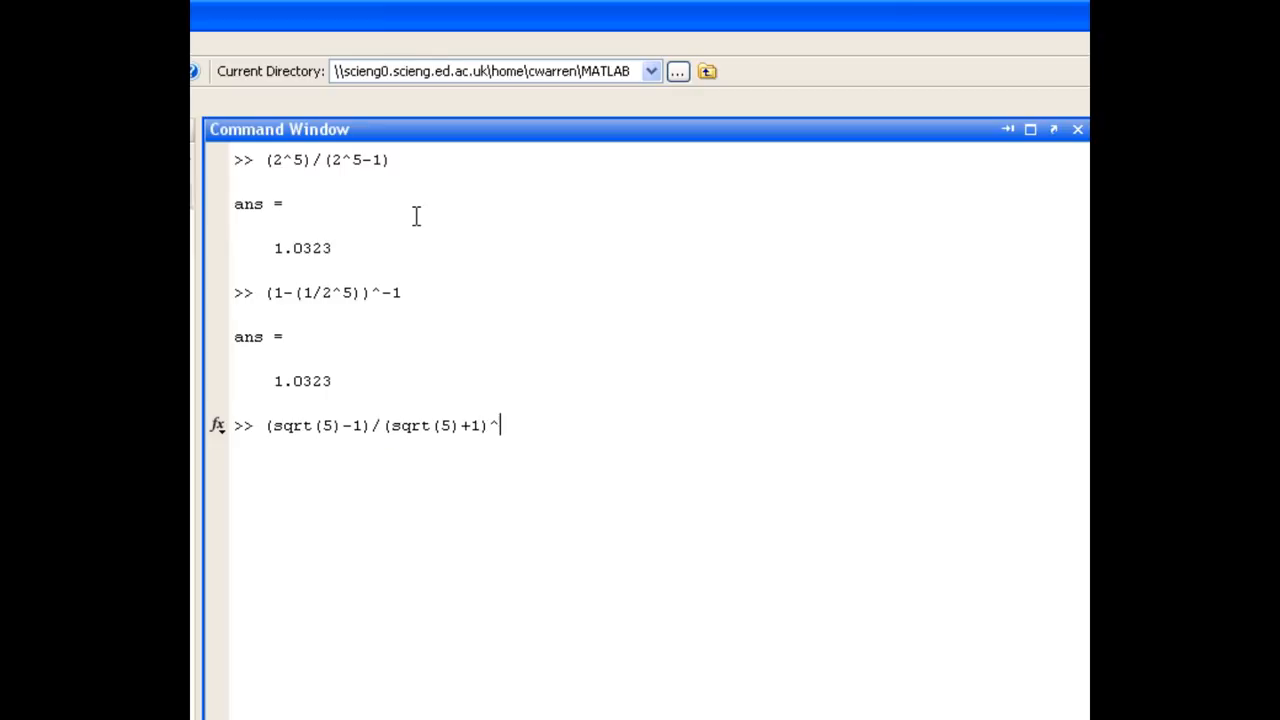
type("2")
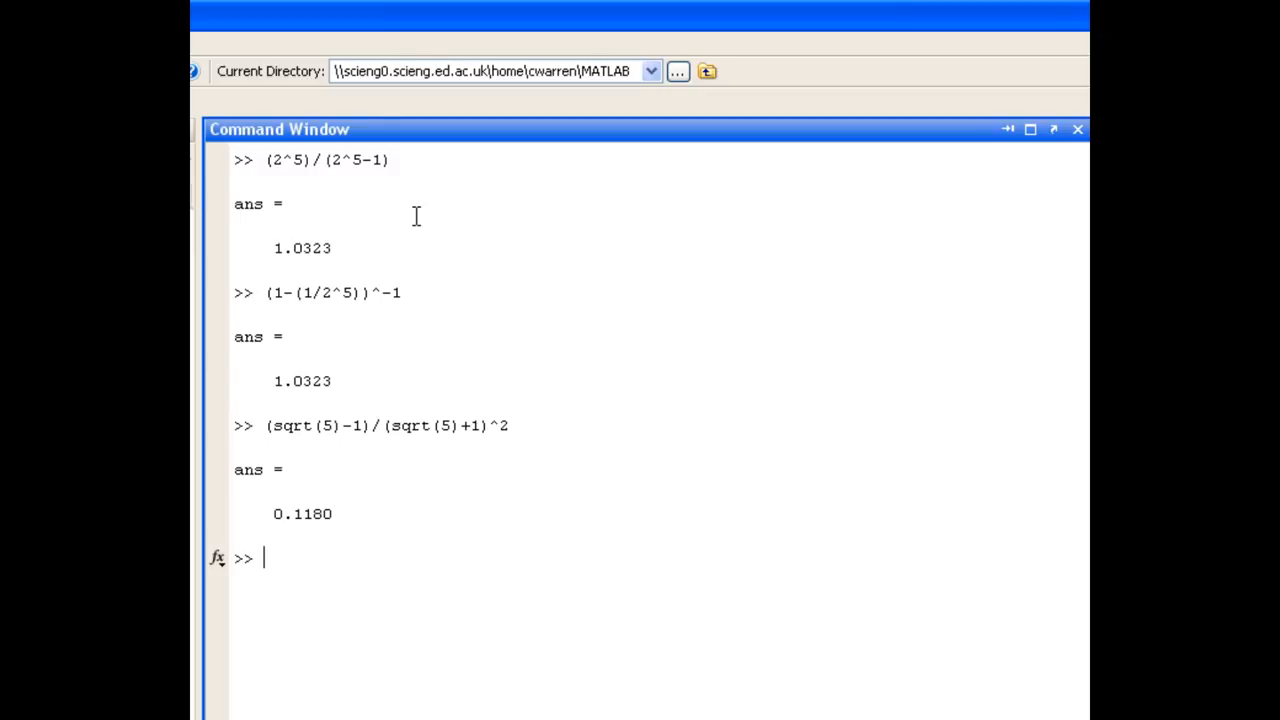
type("clc")
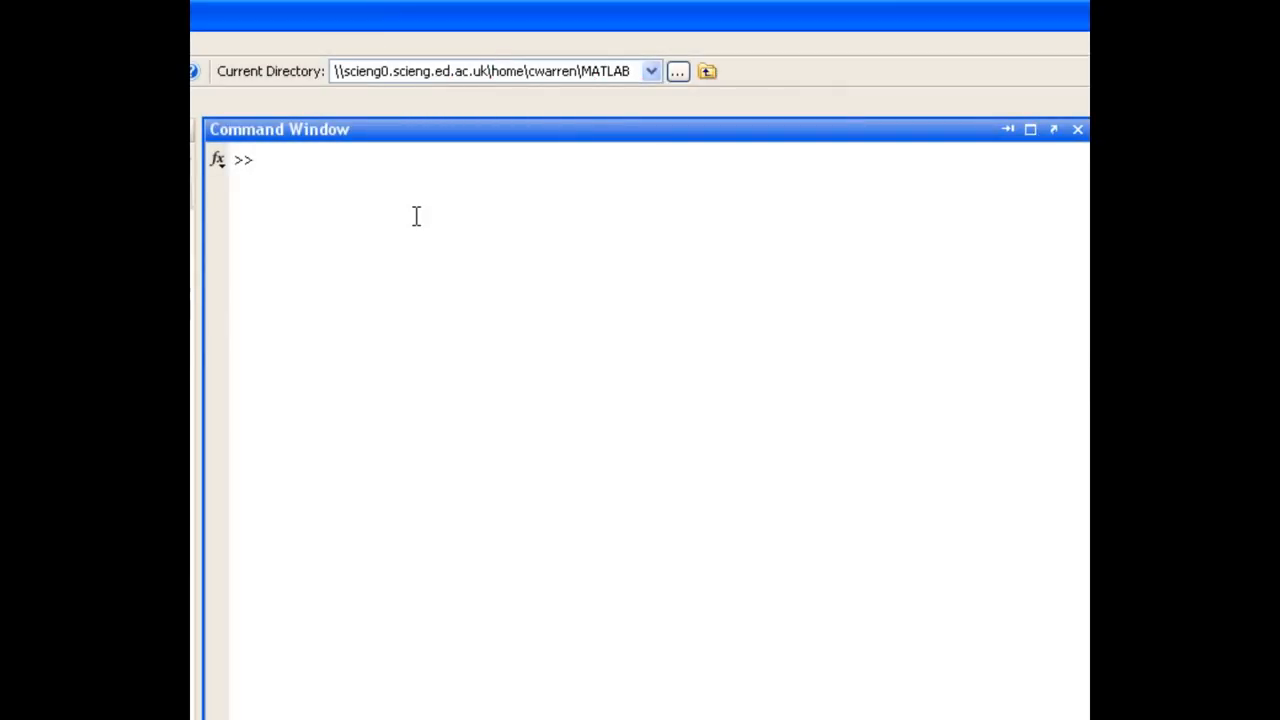
- Evaluate exp(3) = 20.0855 and log(exp(3)) = 3
type("exp")
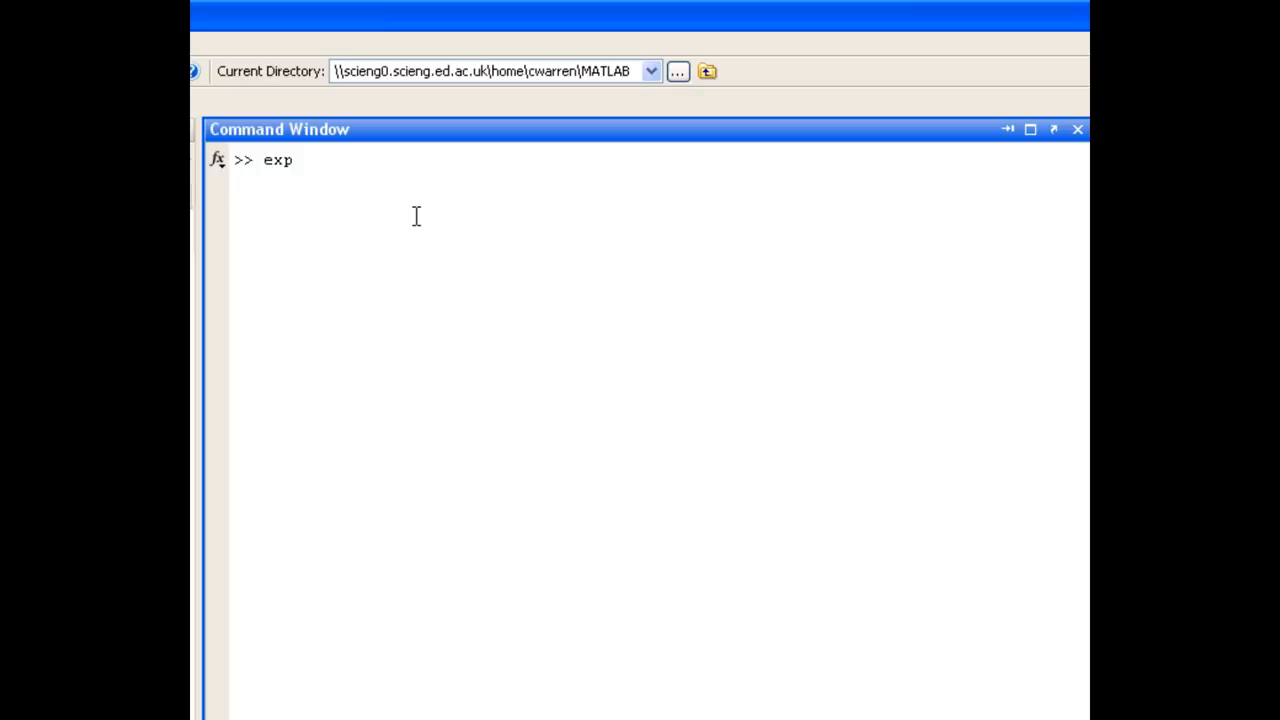
type("(3)")
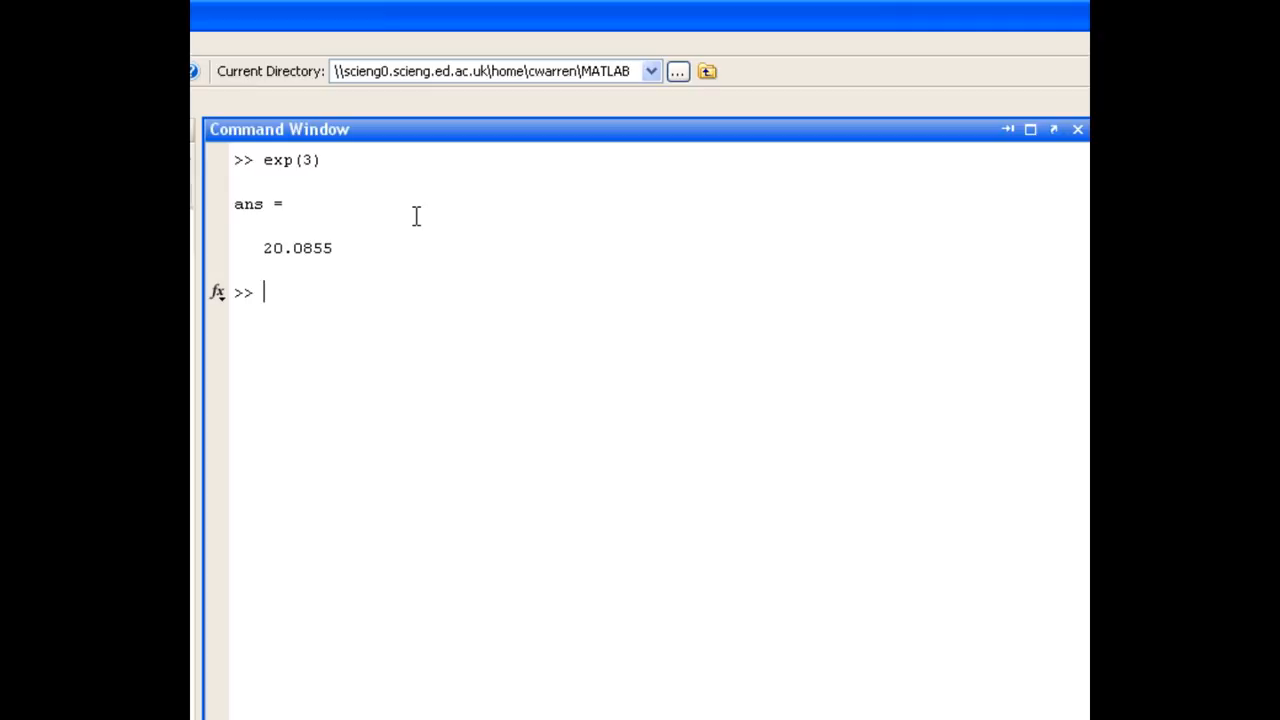
type("log")
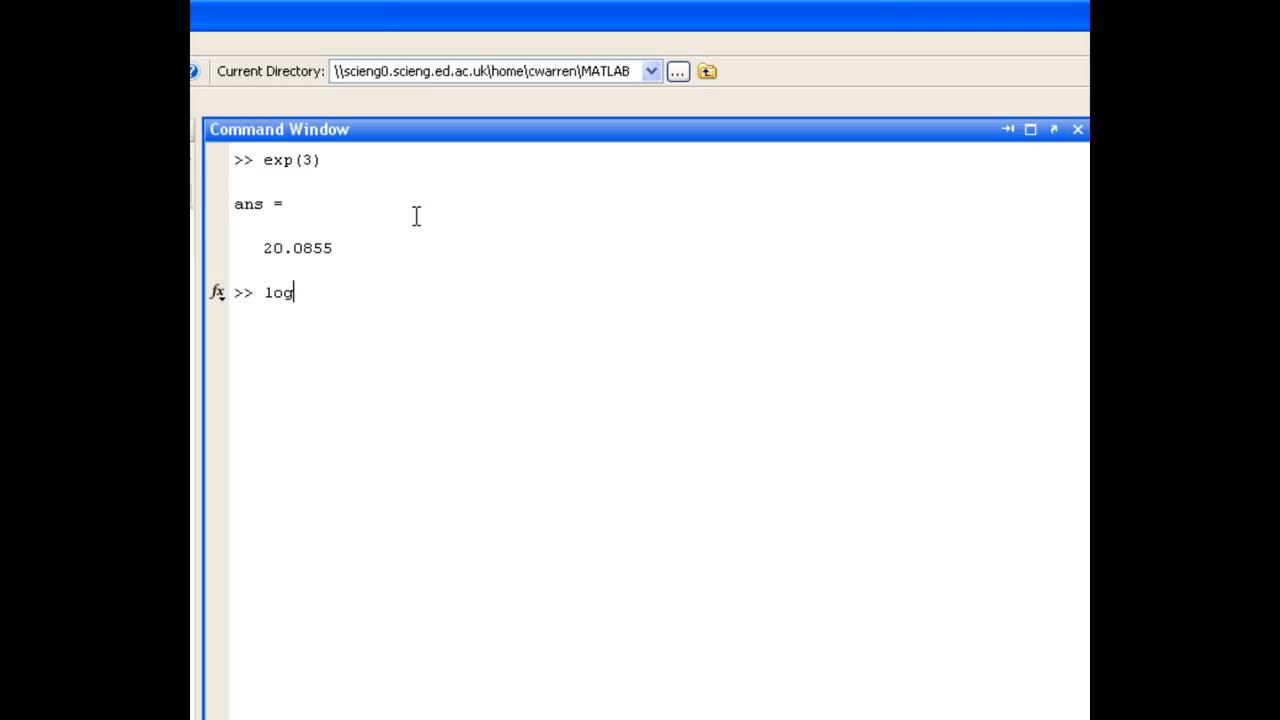
type("(")
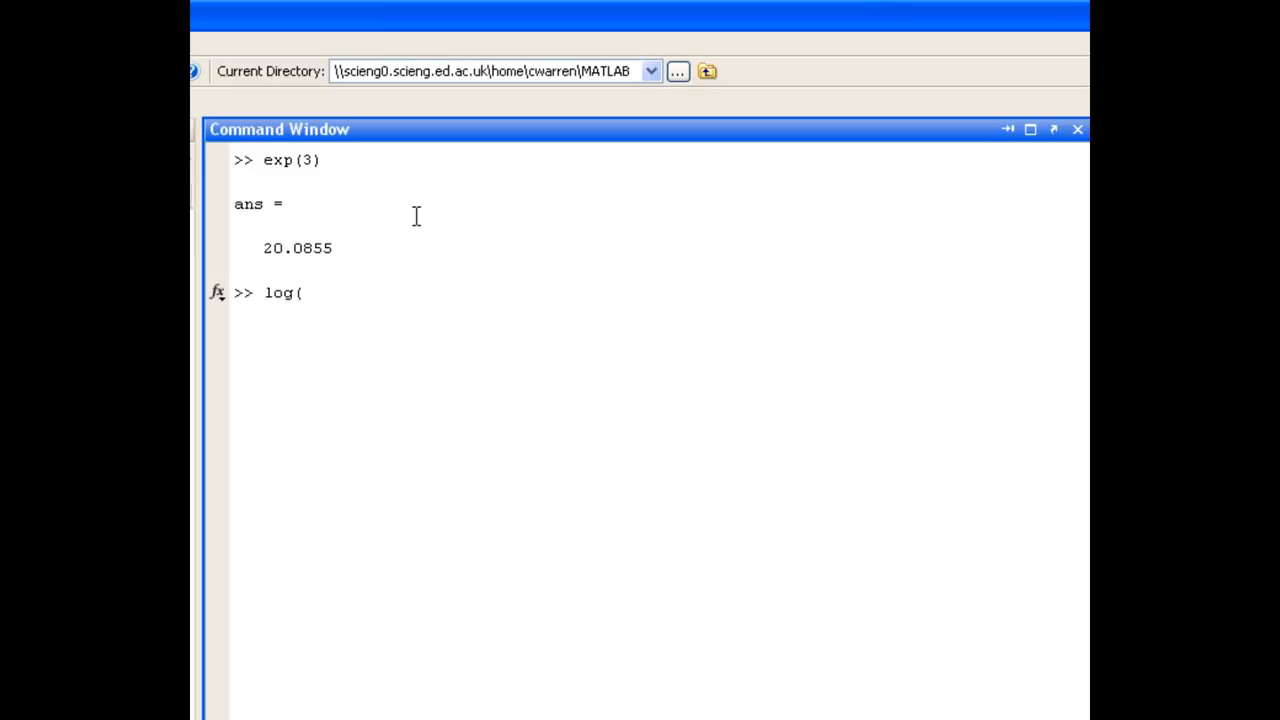
type("exp(3))")
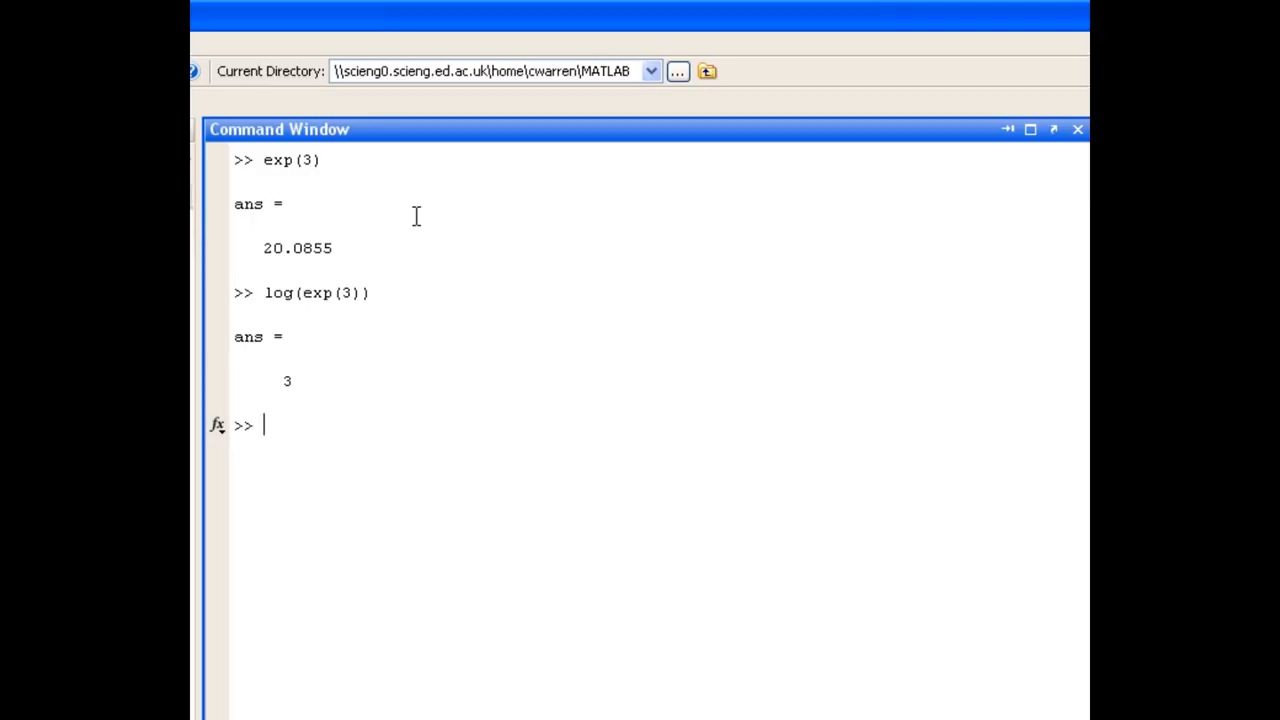
- Evaluate log10(exp(3)) = 1.3029 and log10(10^5) = 5
type("log1")
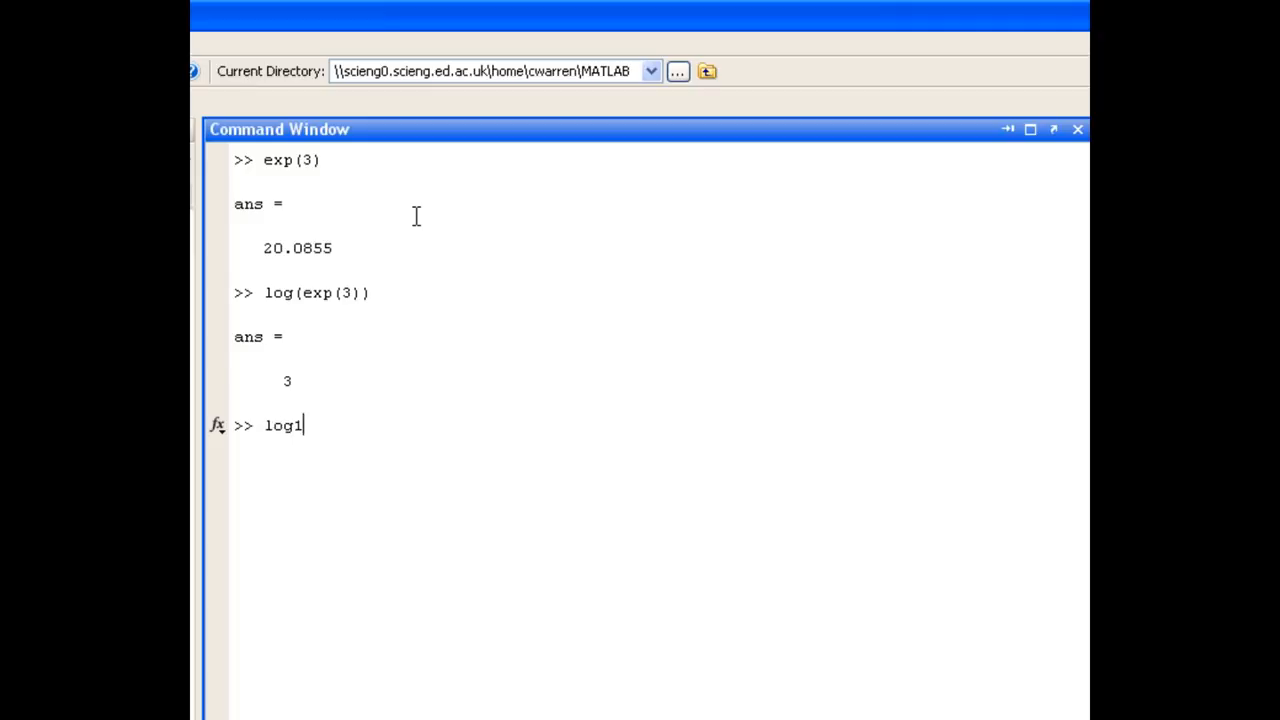
type("0(exp(3")
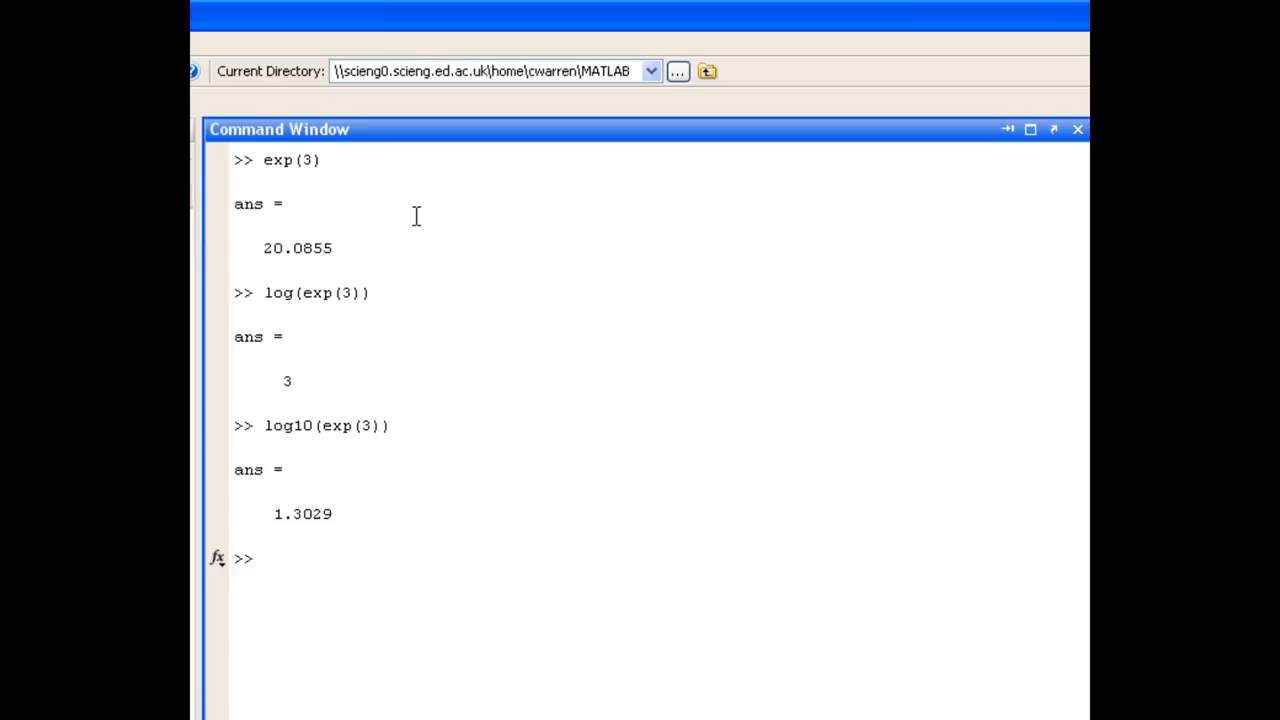
type("log1")
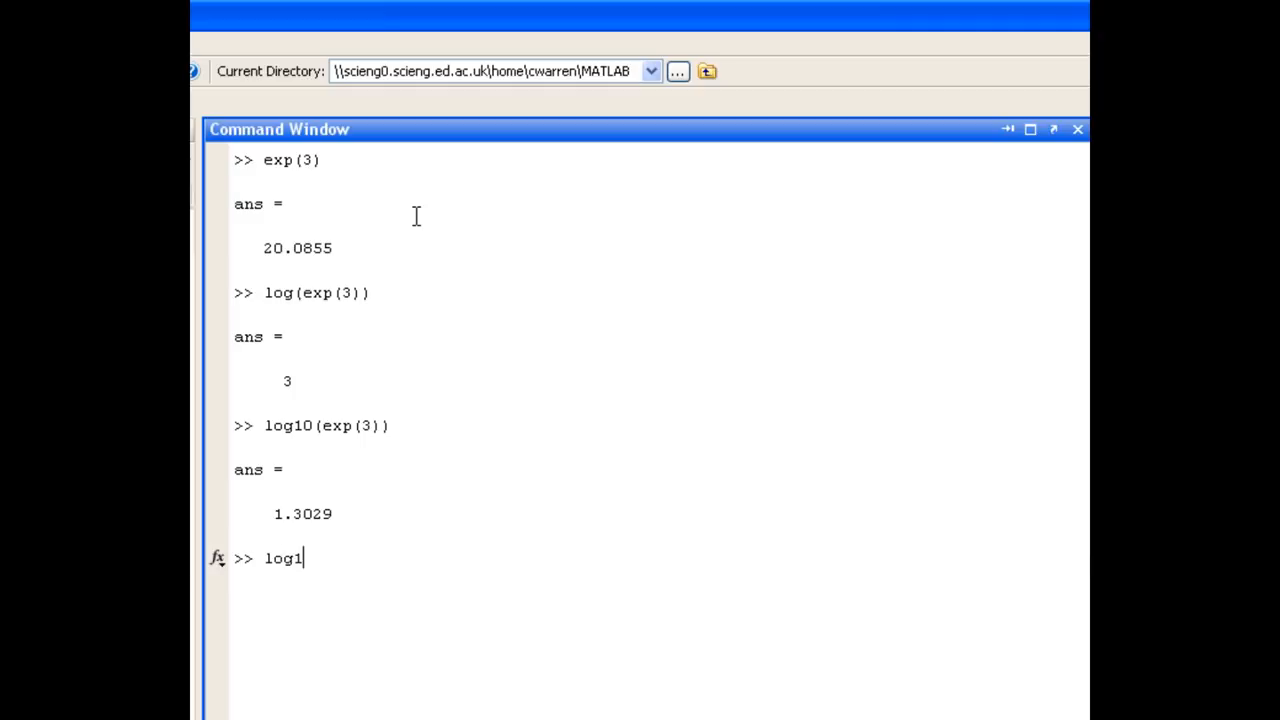
type("0(10")
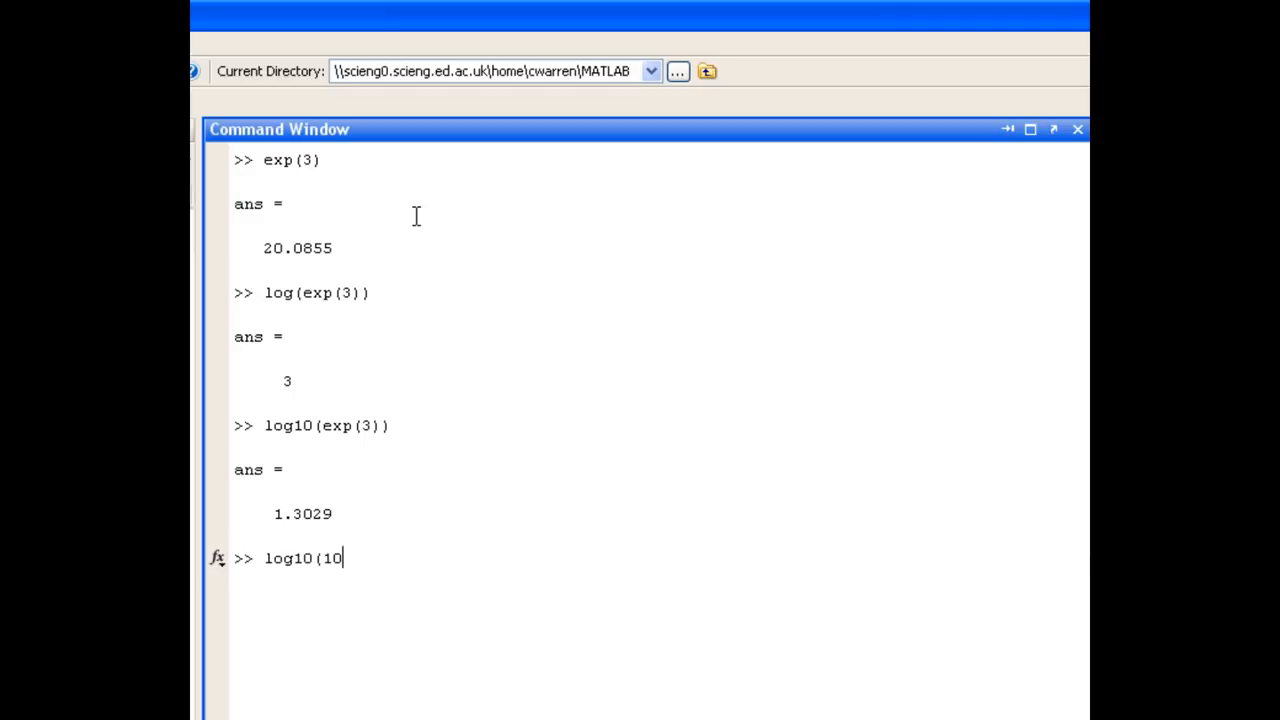
type("^5)")
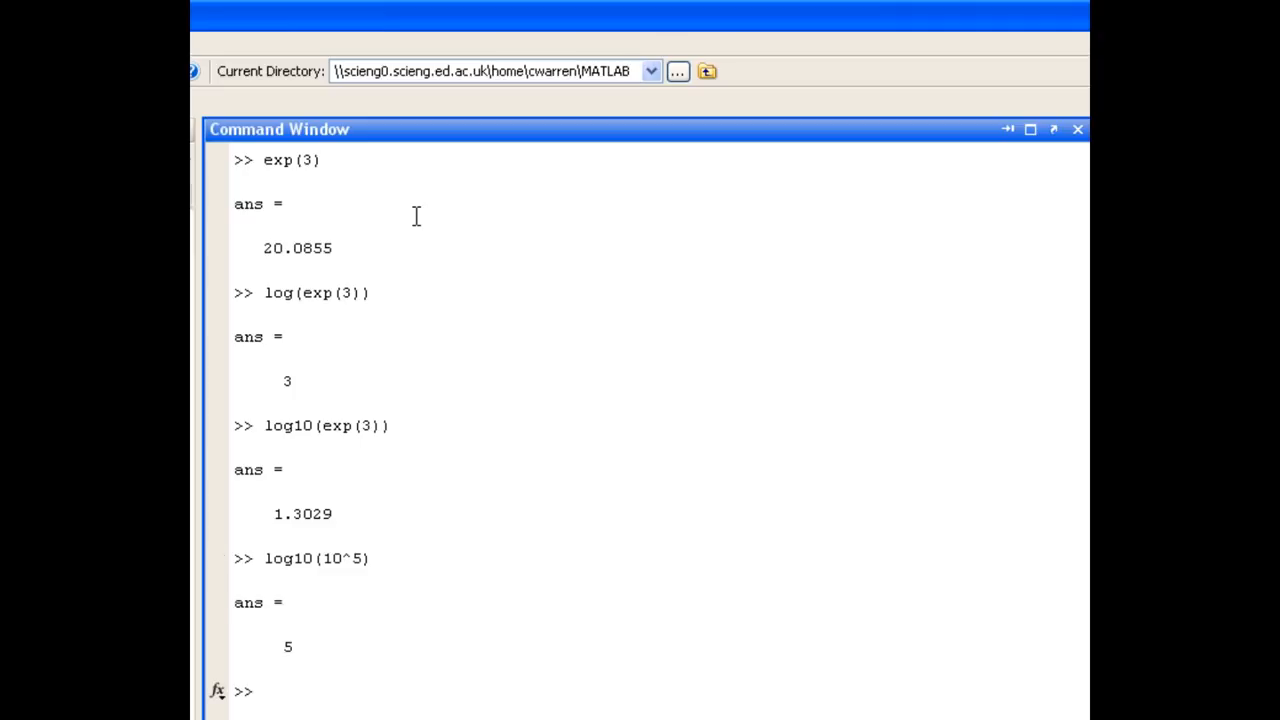
type("c1")
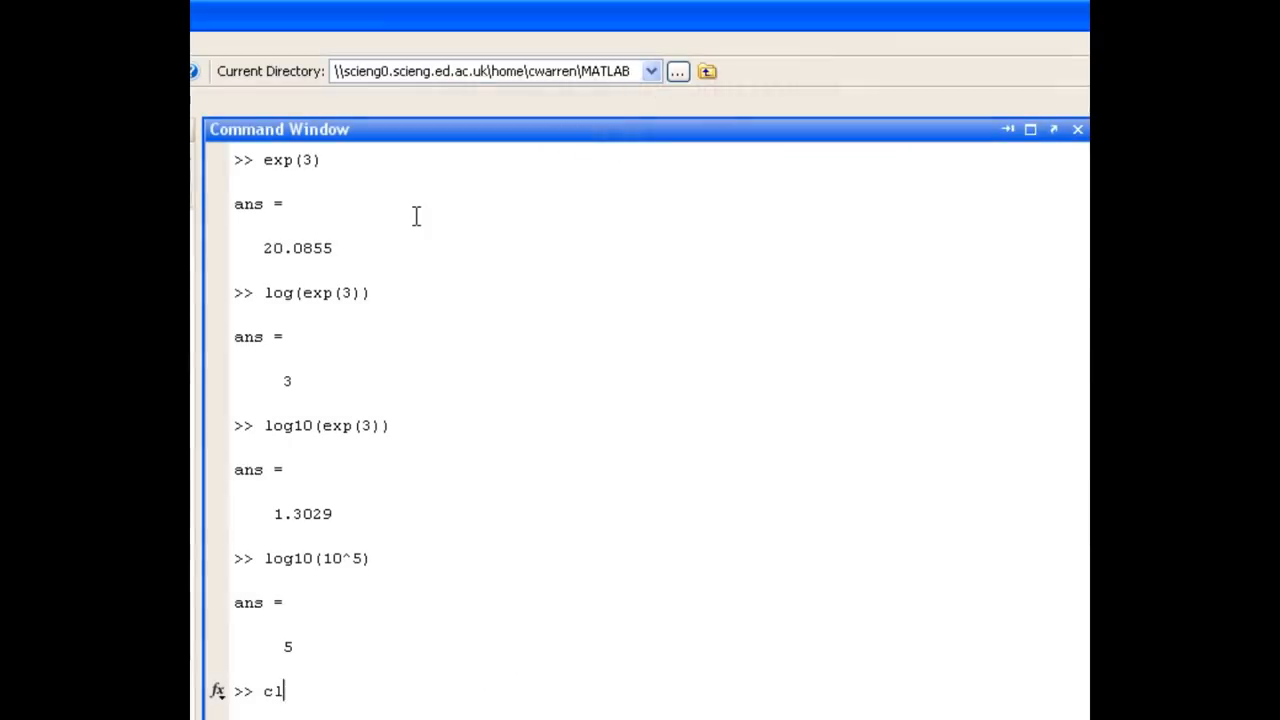
- Run clc to wipe the logarithm results from the Command Window
key("enter")
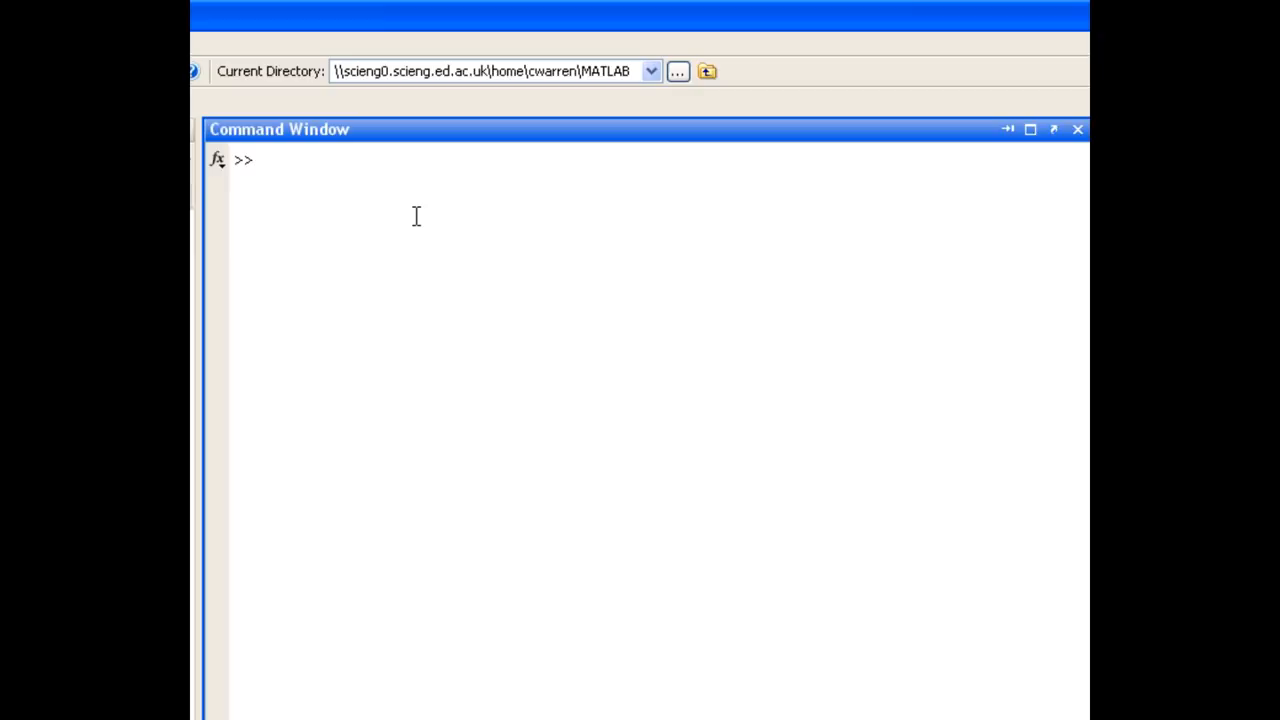
- Evaluate sin(pi/6) = 0.5000, cos(pi) = -1 and tan(pi/2) = 1.6331e+016
type("sin(")
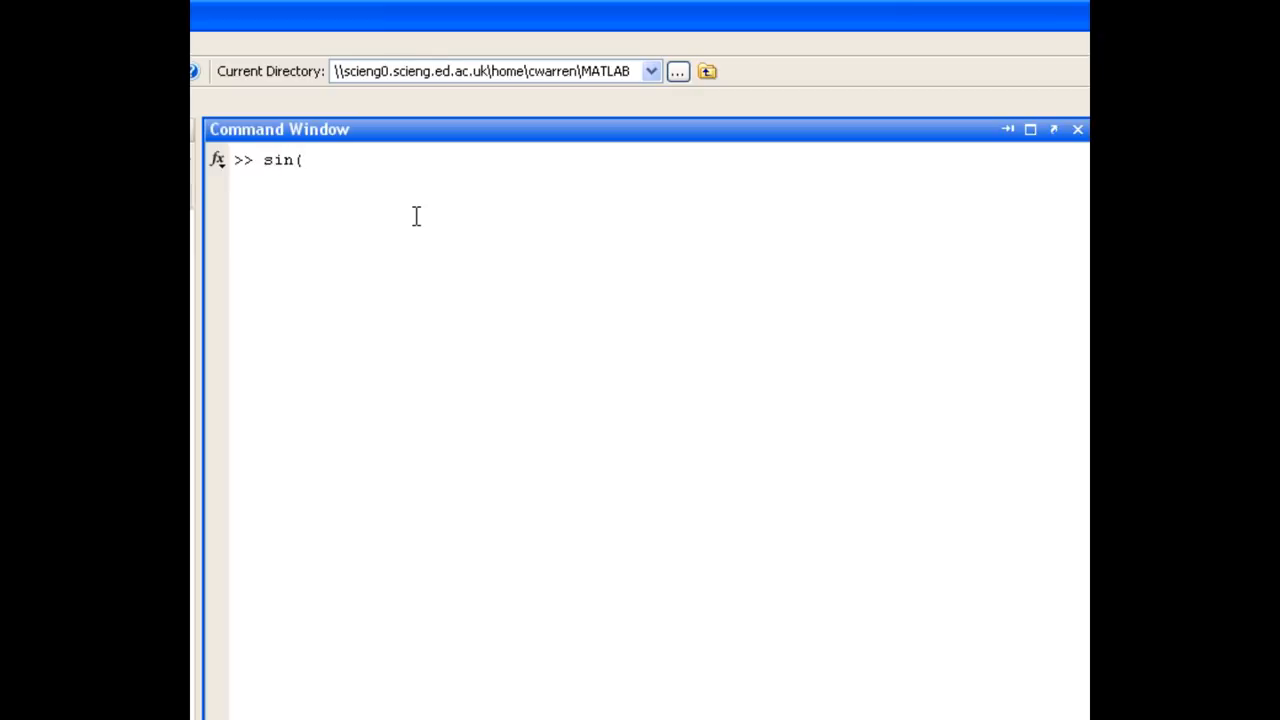
type("pi")
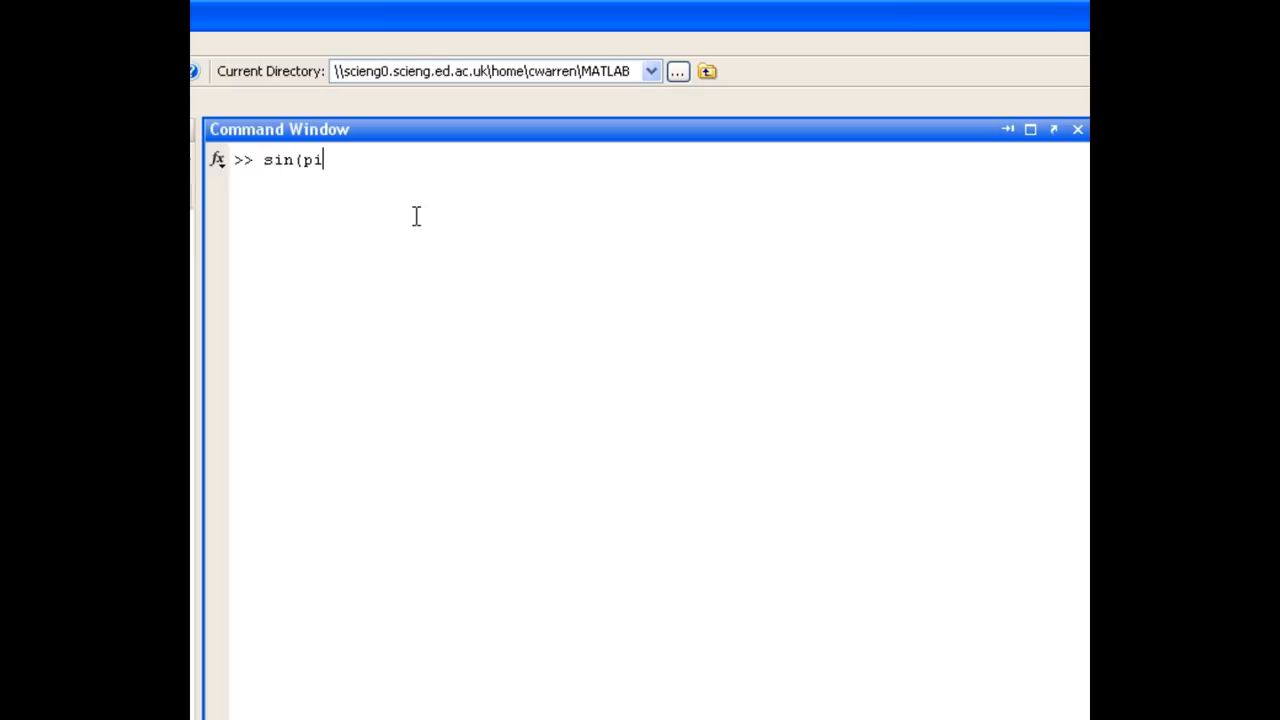
type("/6)")
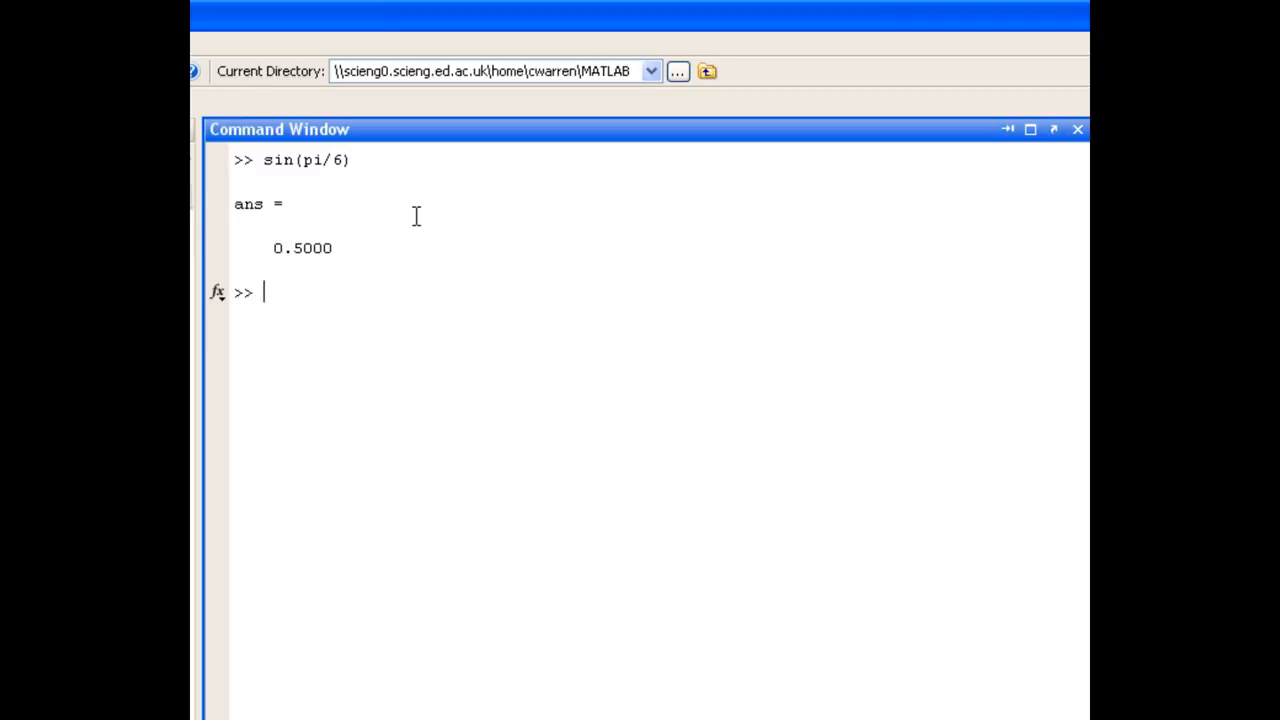
type("cos(pi)")
type("t")
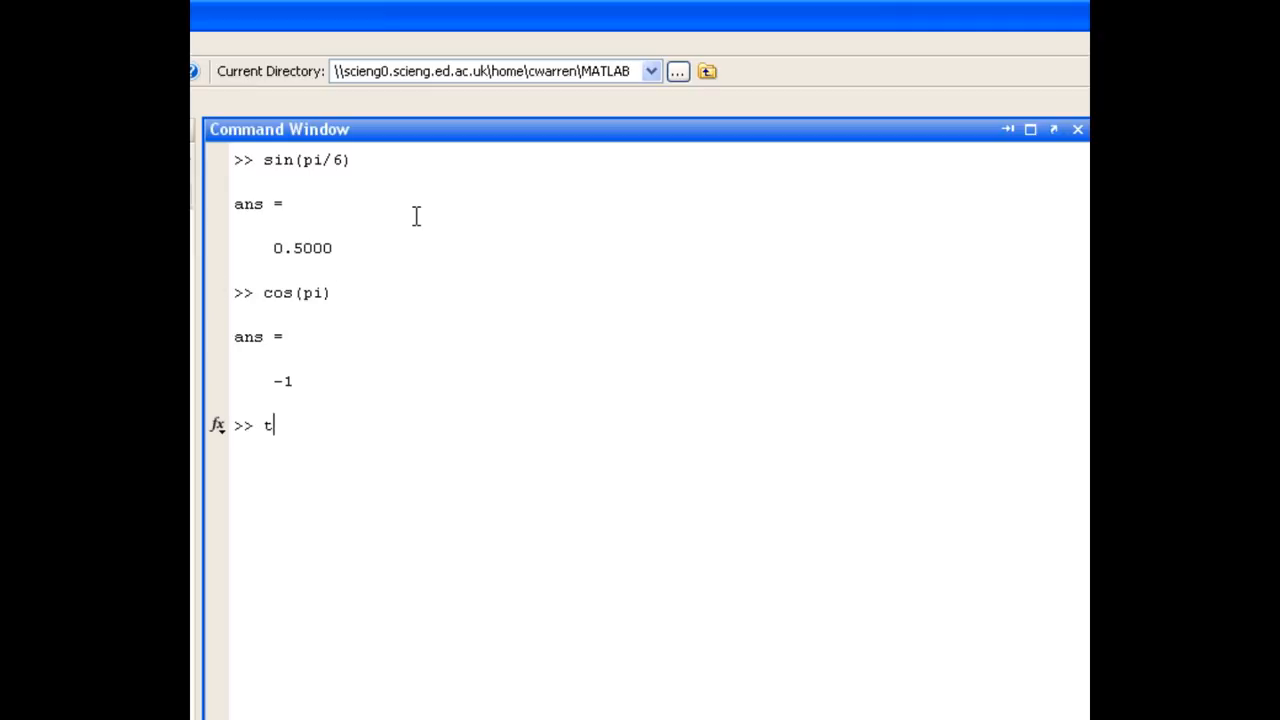
type("a")
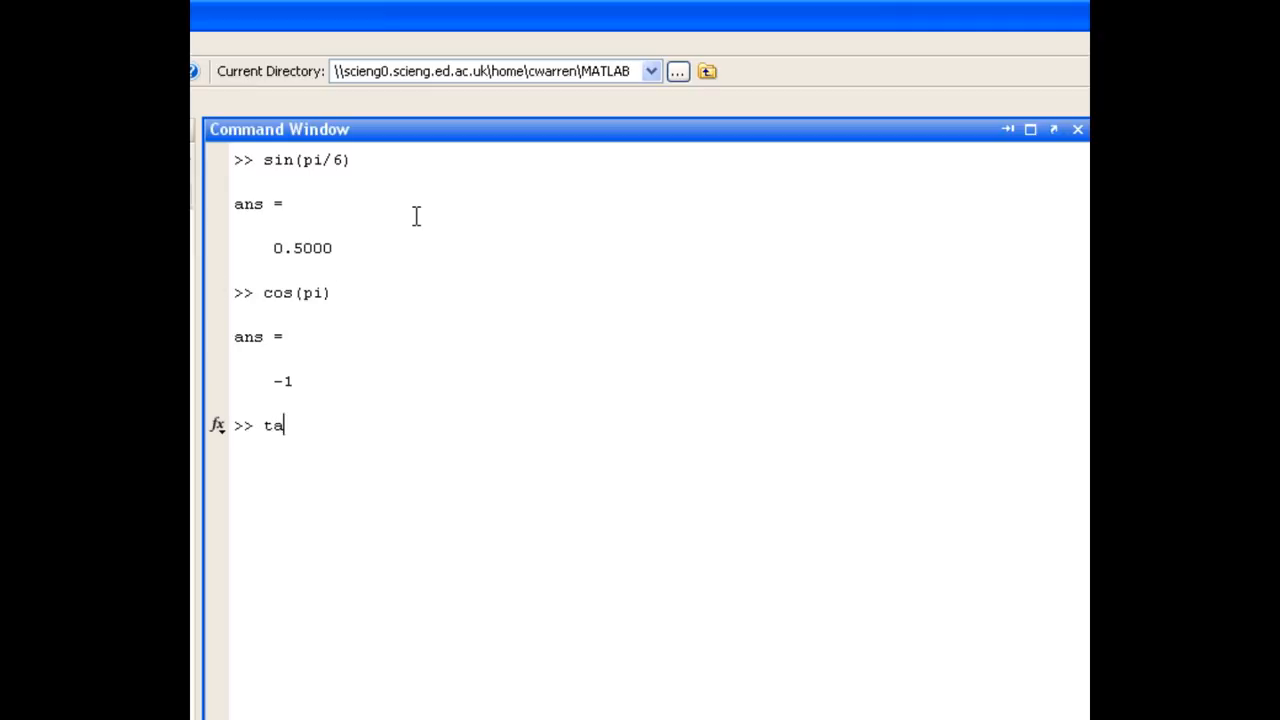
type("n(pi/2")
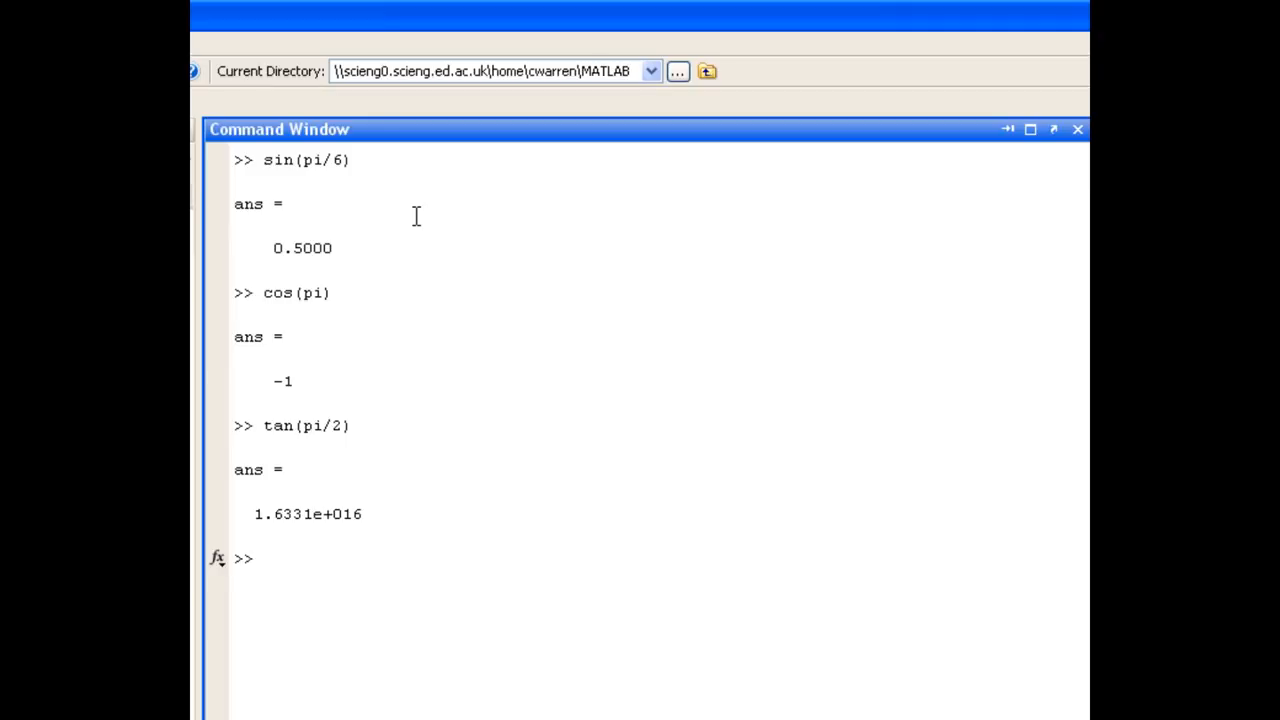
- Type the expression sin(pi/2)^2 + cos(pi/6)^2 without evaluating it
type("sin")
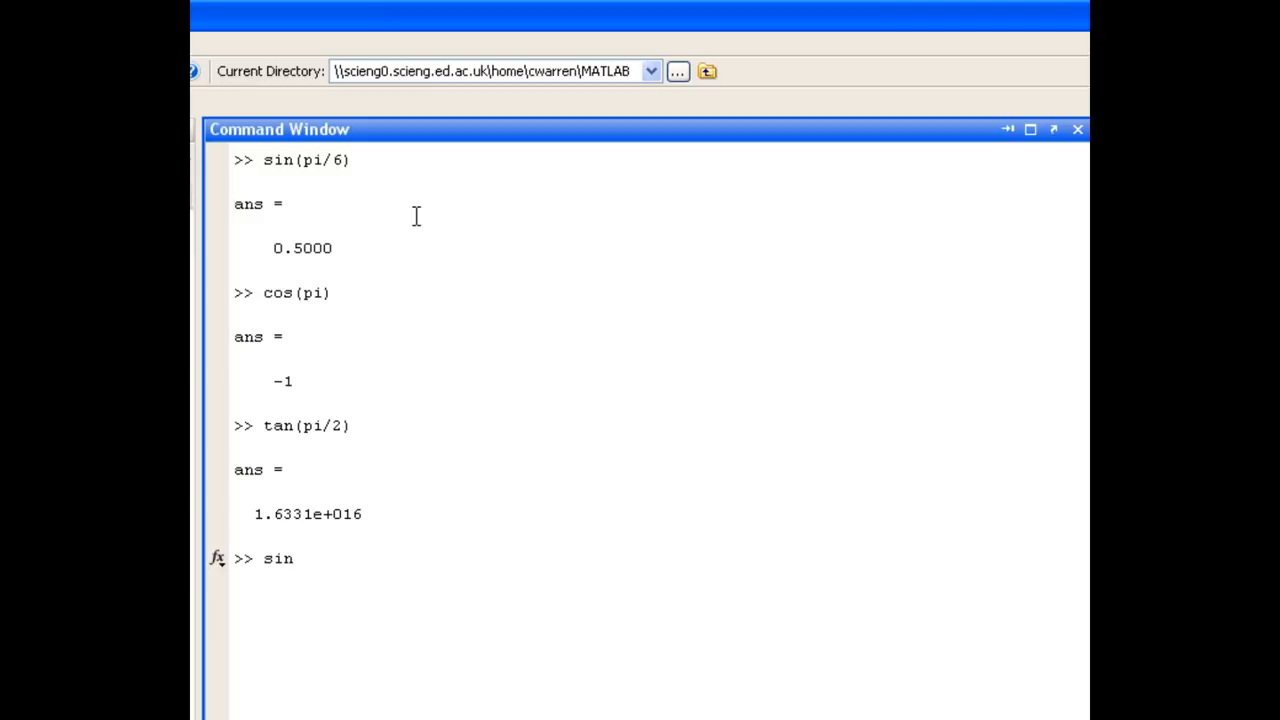
type("(")
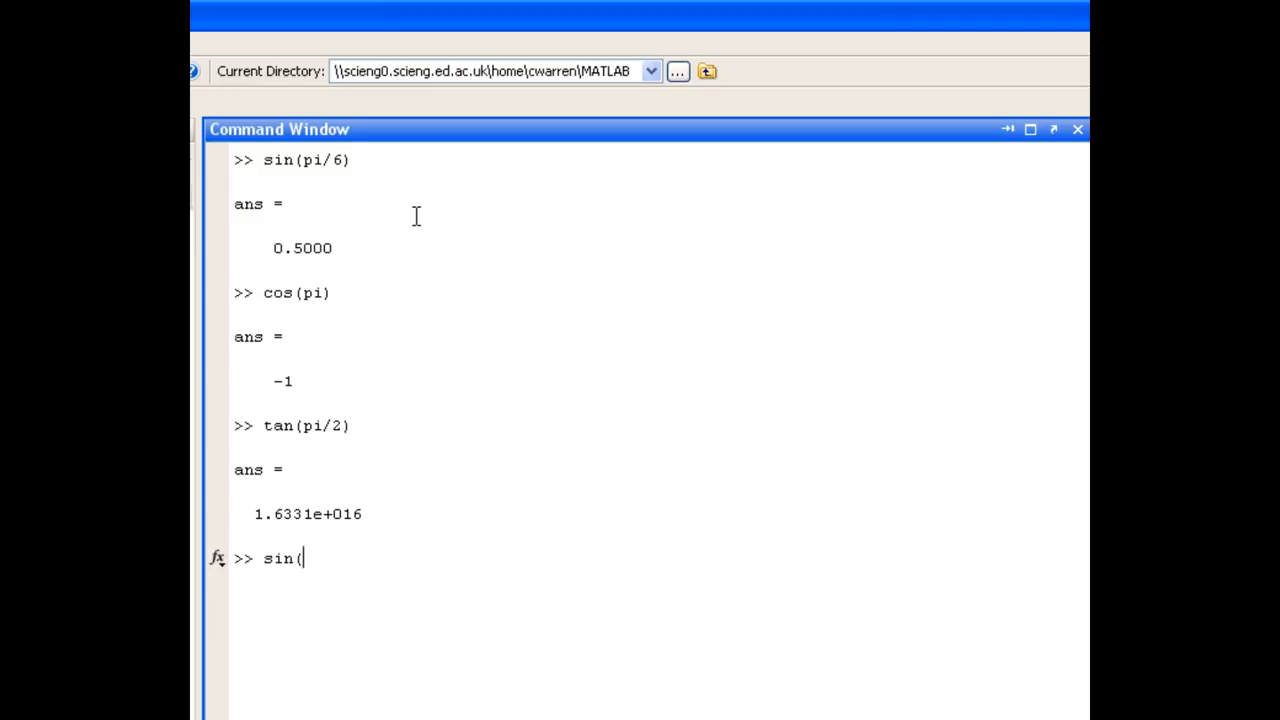
type("pi/2)")
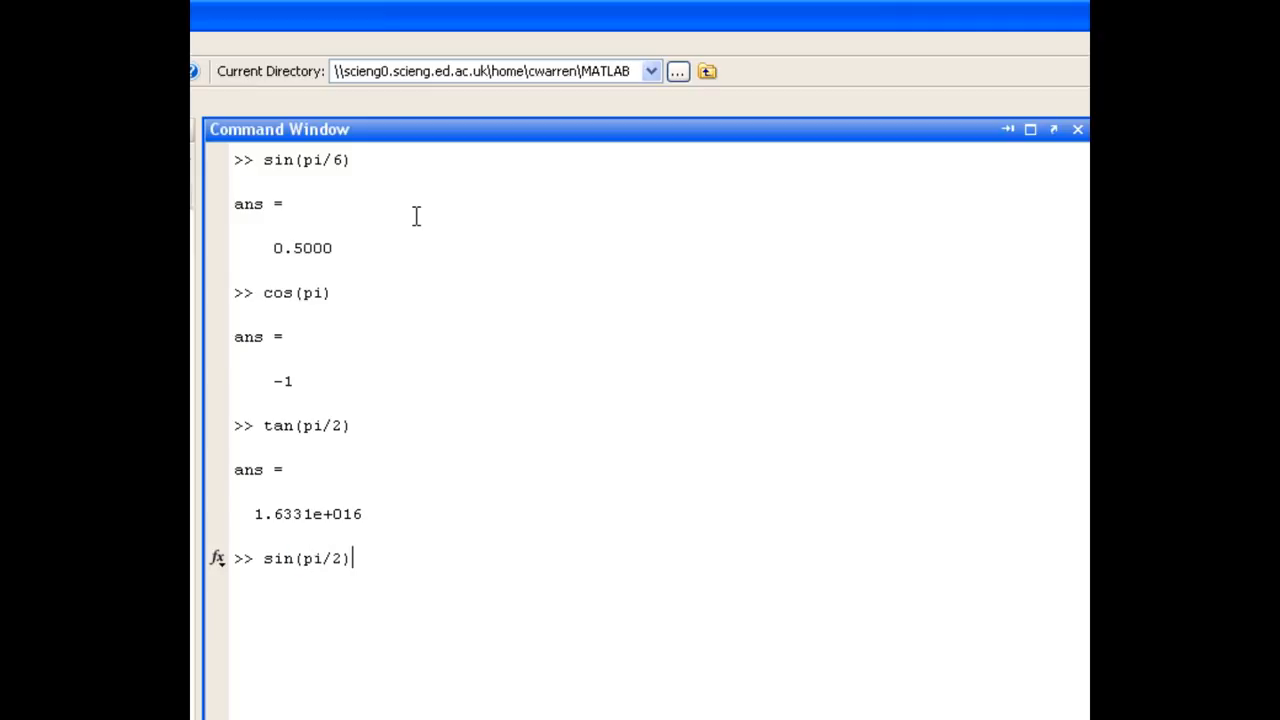
type("^2")
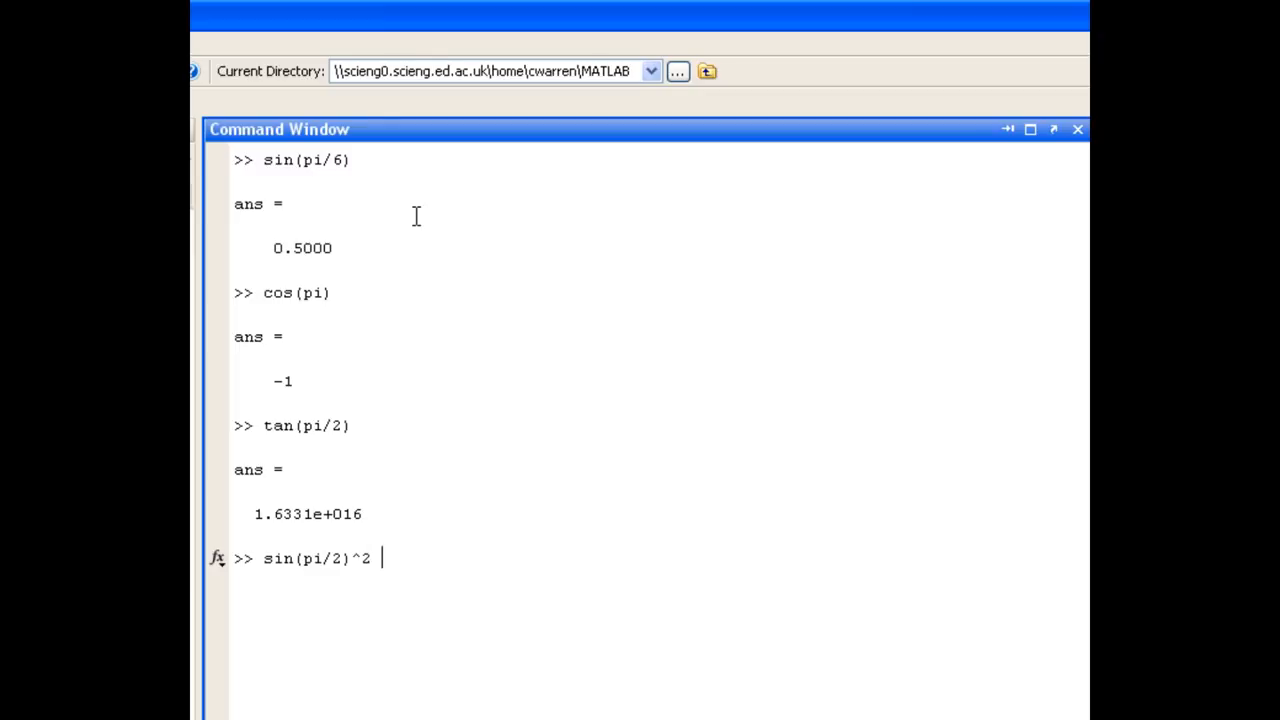
type("+ cos(")
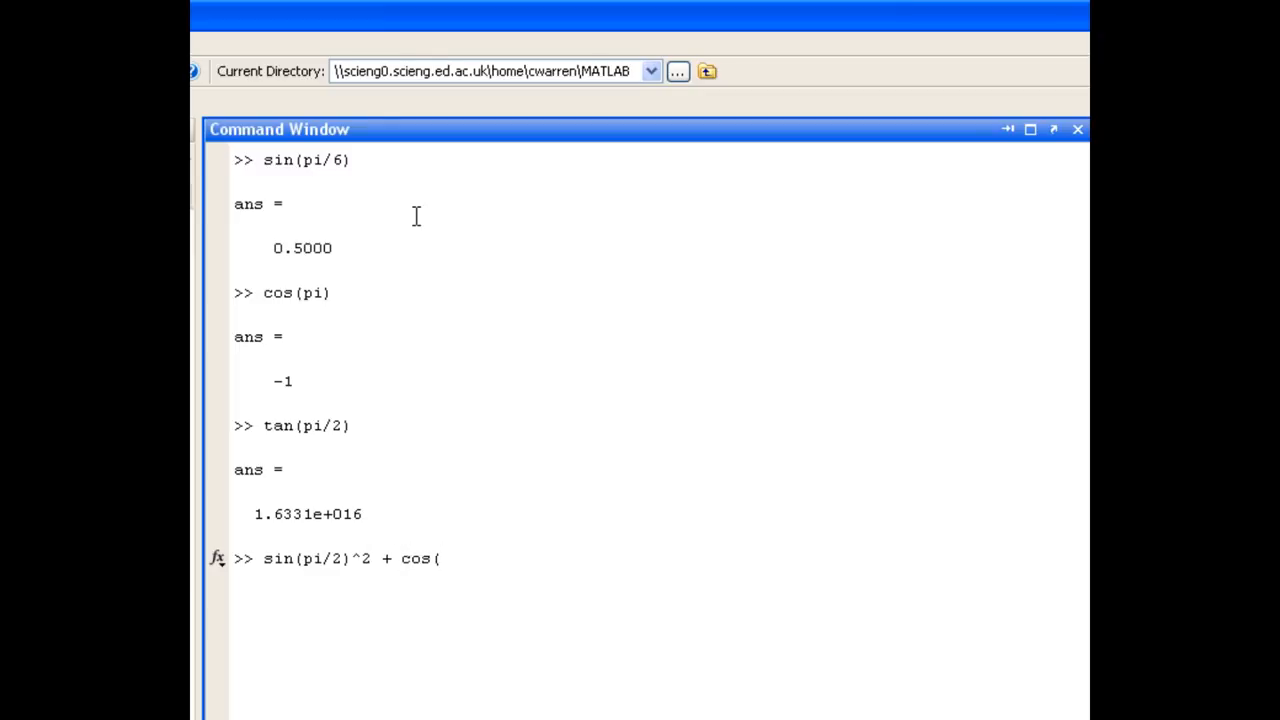
type("pi/")
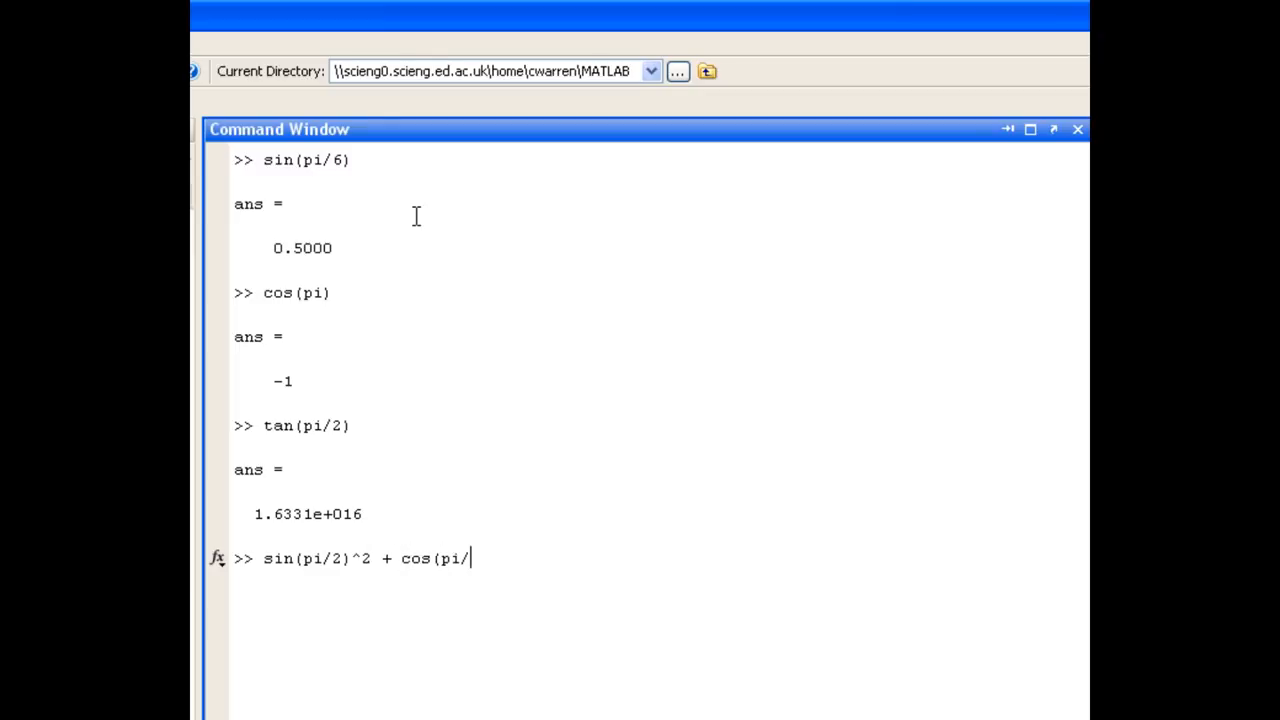
type("6)^2")
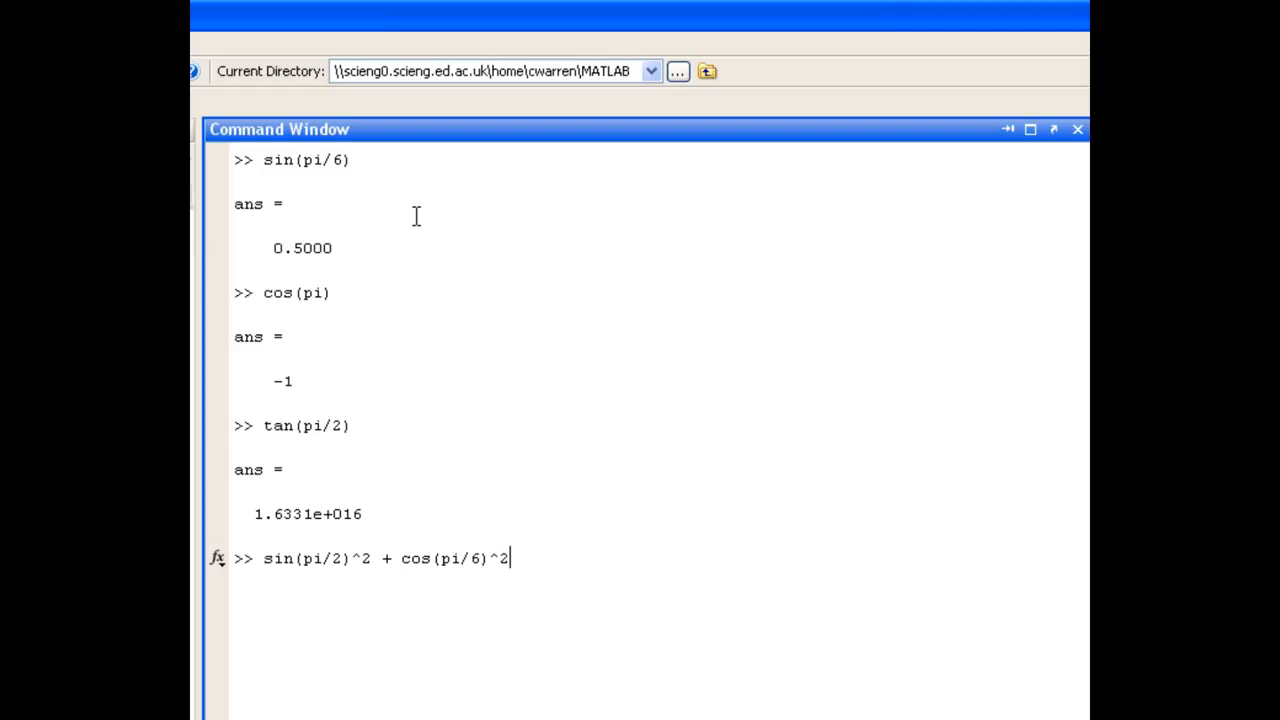